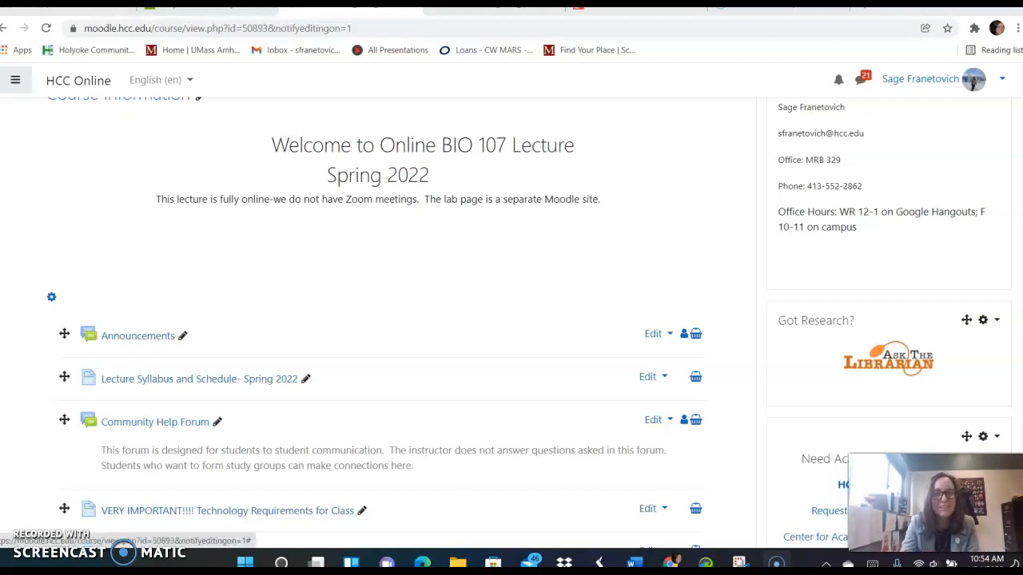
mouse_move(585, 204)
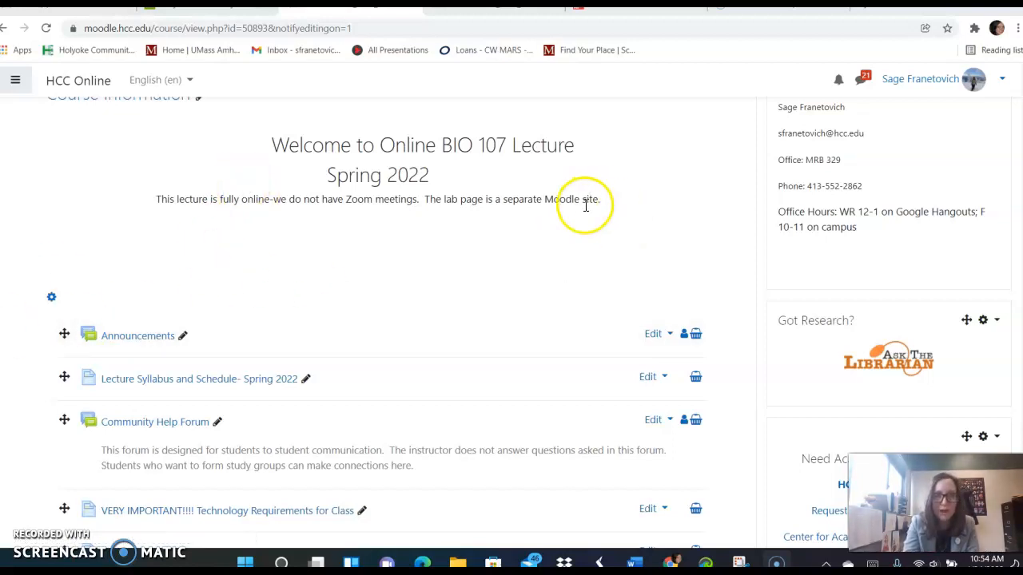
mouse_move(448, 239)
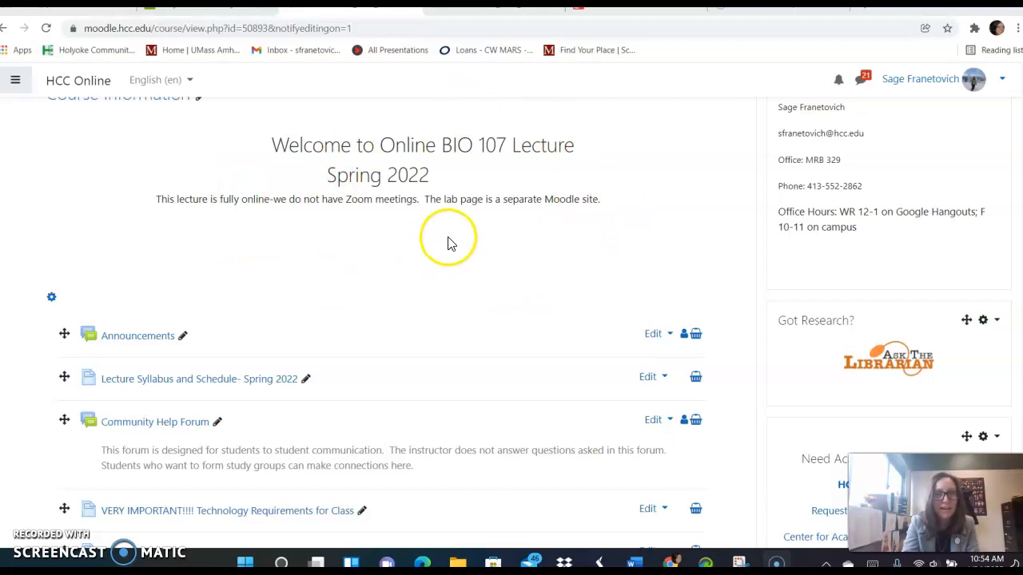
mouse_move(313, 223)
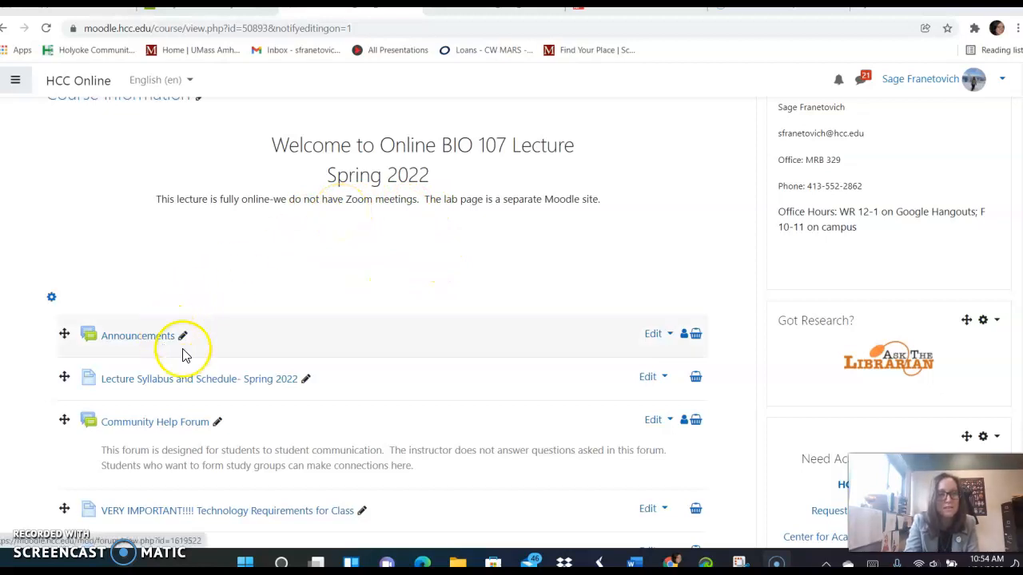
mouse_move(384, 345)
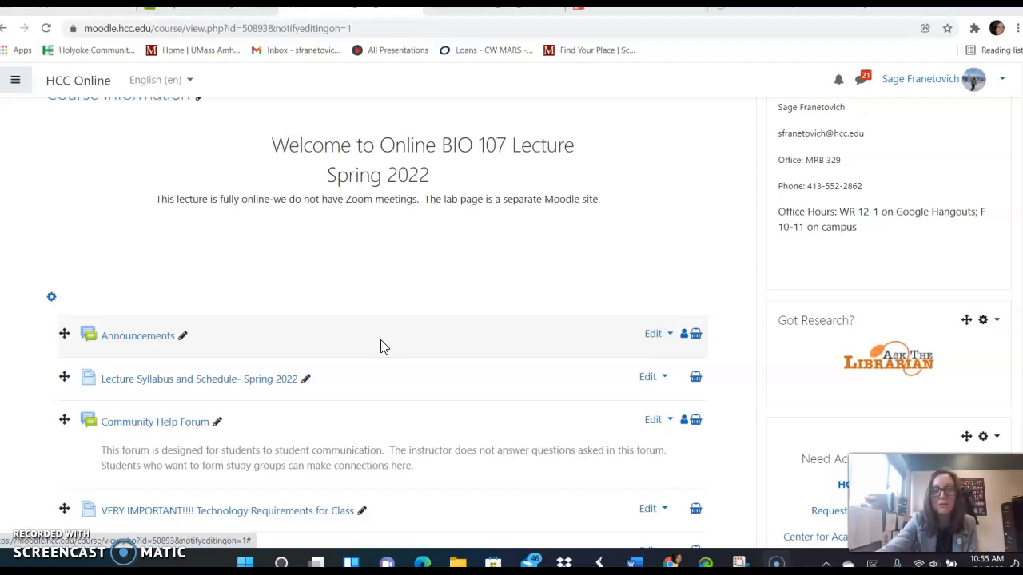
Scroll the BIO 107 course page through Helpful Resources and Proctorio, then back toward Announcements
scroll(down, 3)
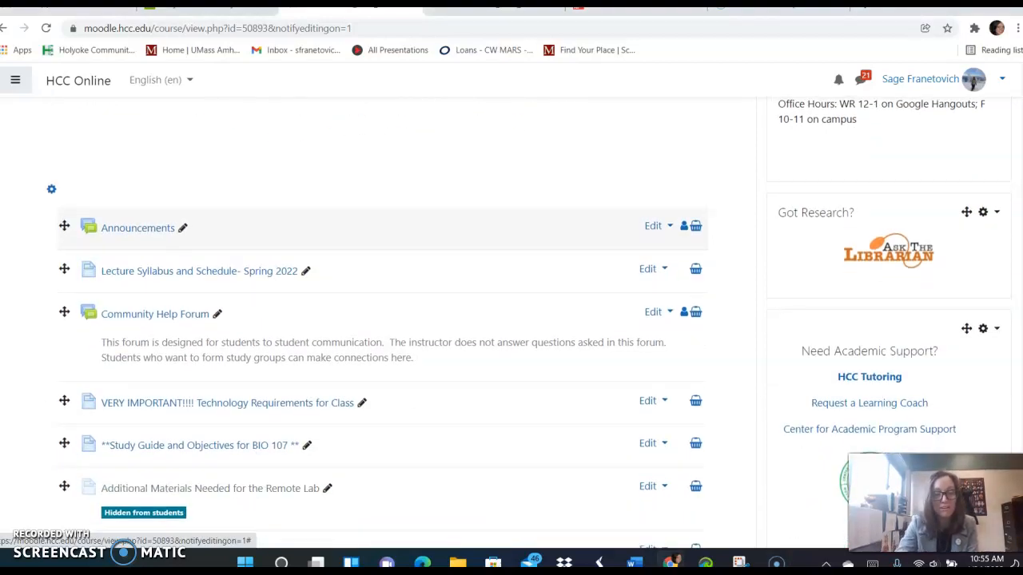
mouse_move(160, 275)
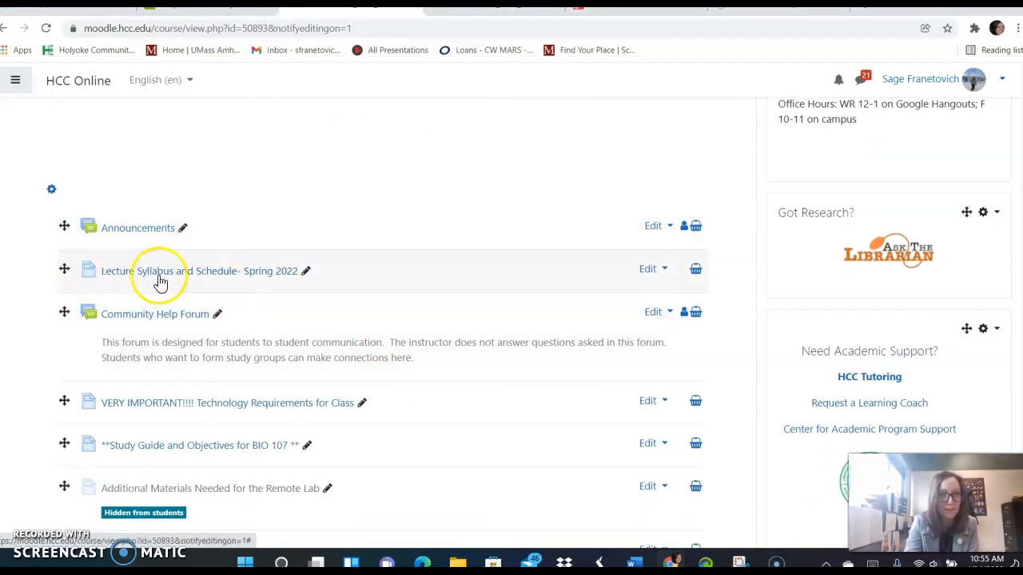
mouse_move(172, 313)
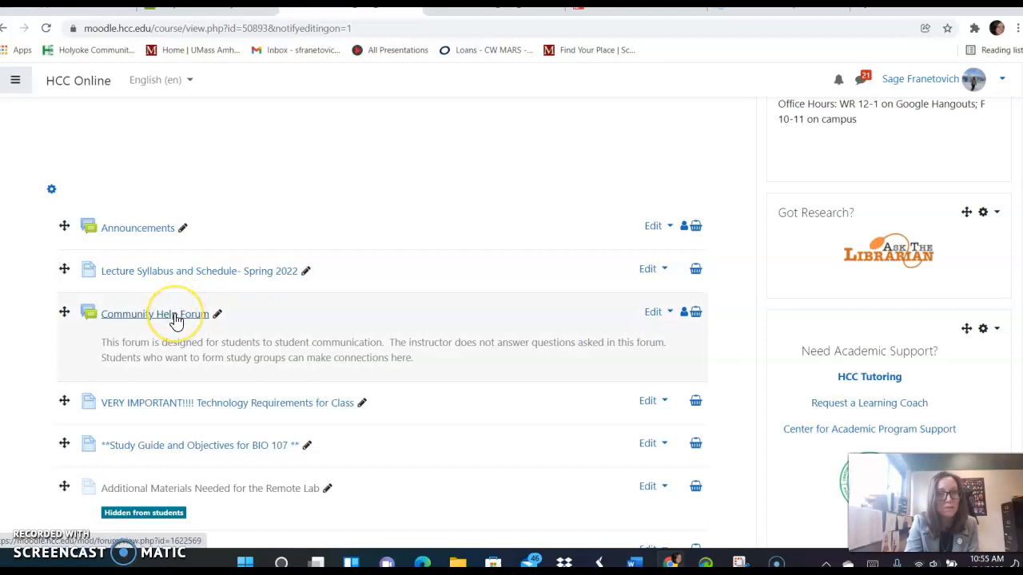
mouse_move(175, 313)
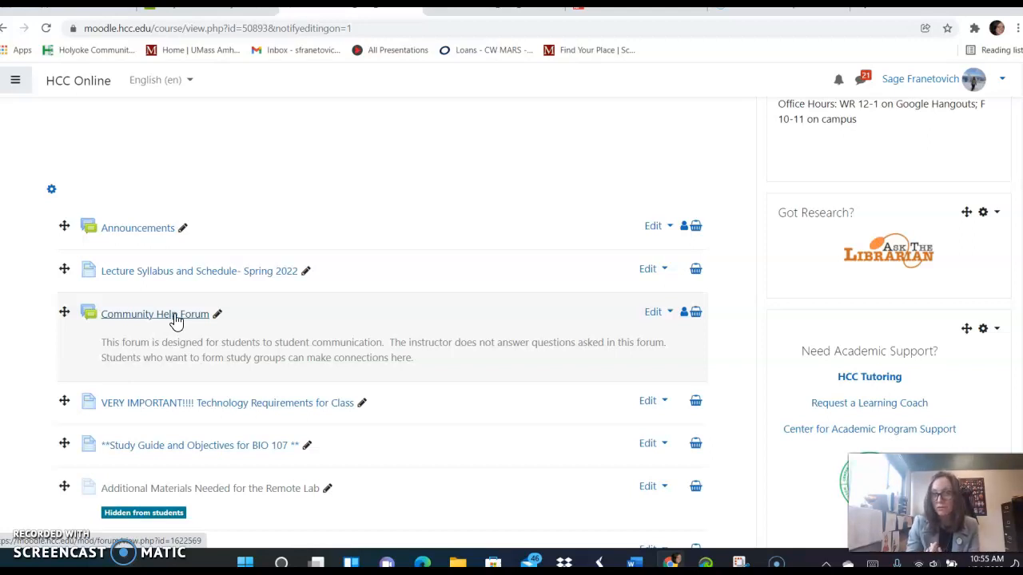
scroll(up, 3)
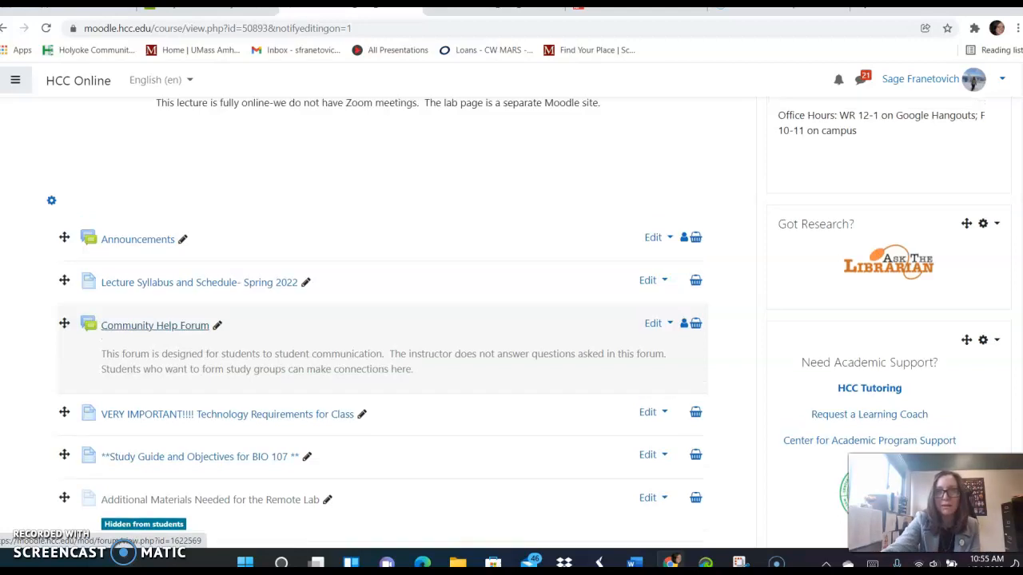
scroll(up, 3)
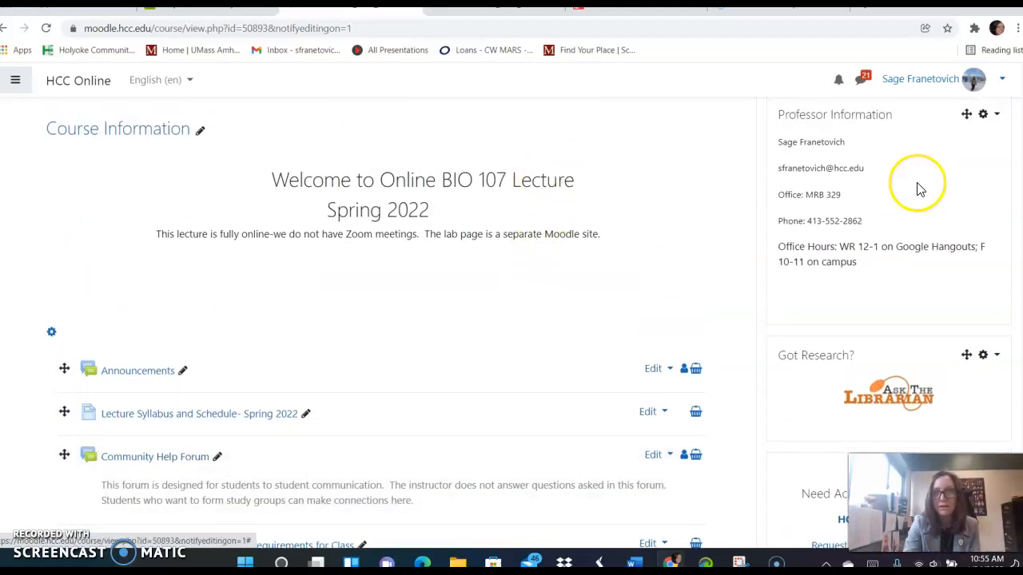
mouse_move(828, 168)
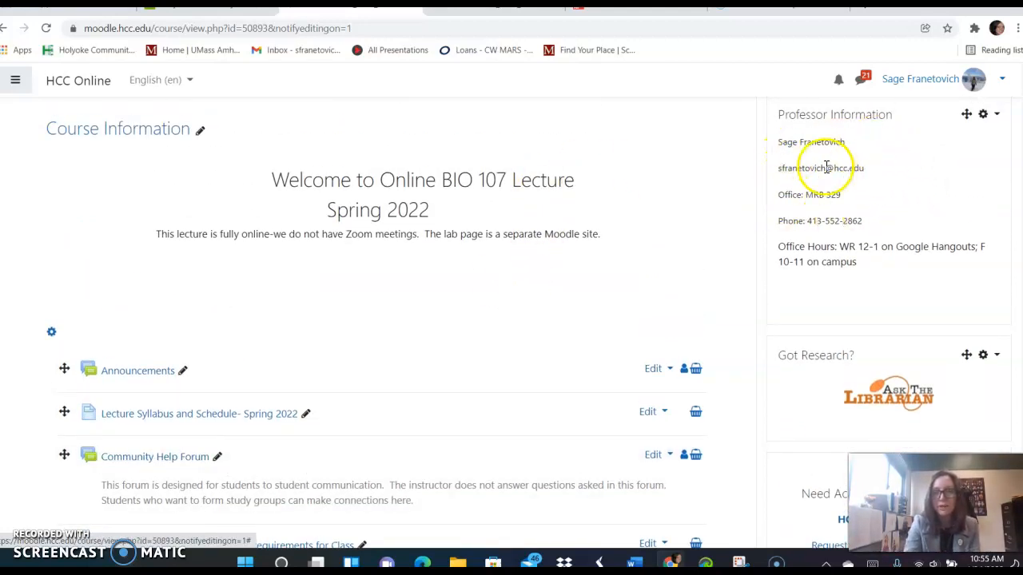
mouse_move(839, 252)
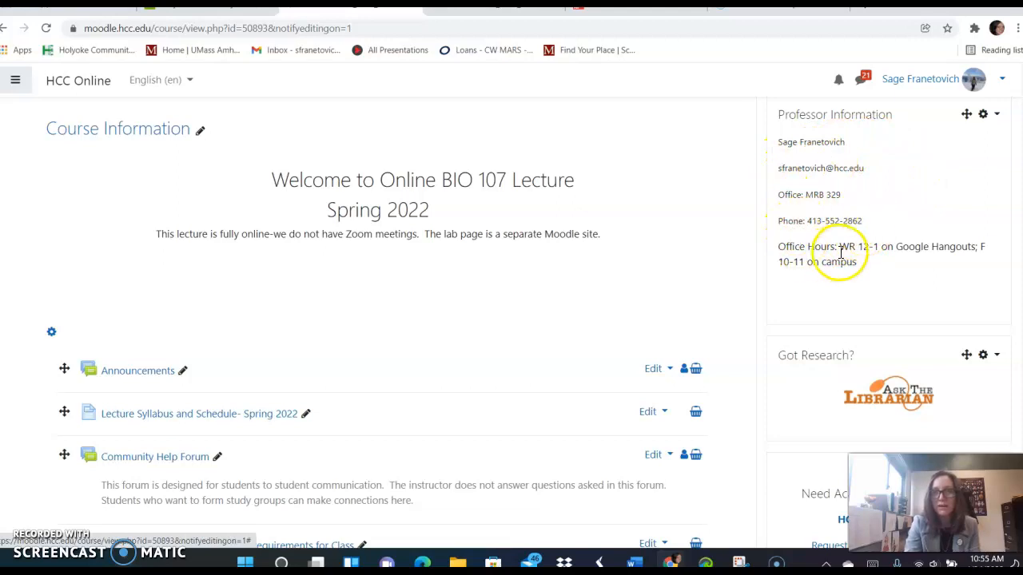
mouse_move(876, 216)
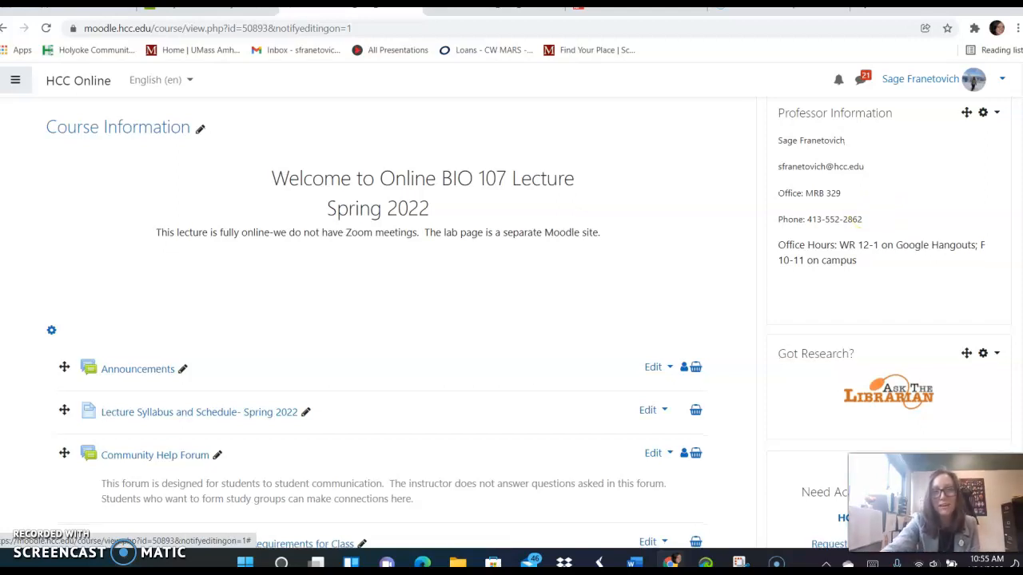
scroll(down, 3)
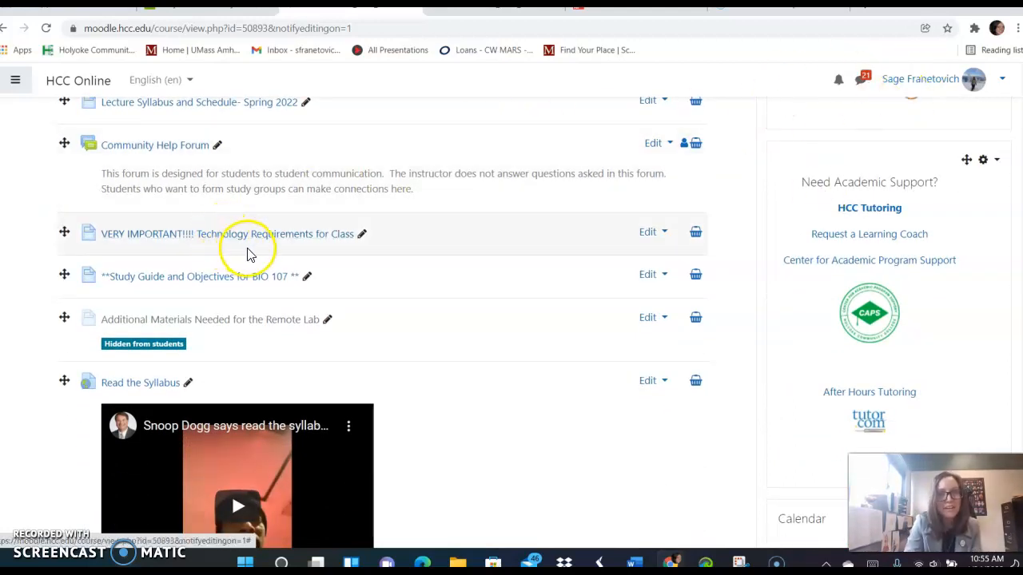
mouse_move(361, 248)
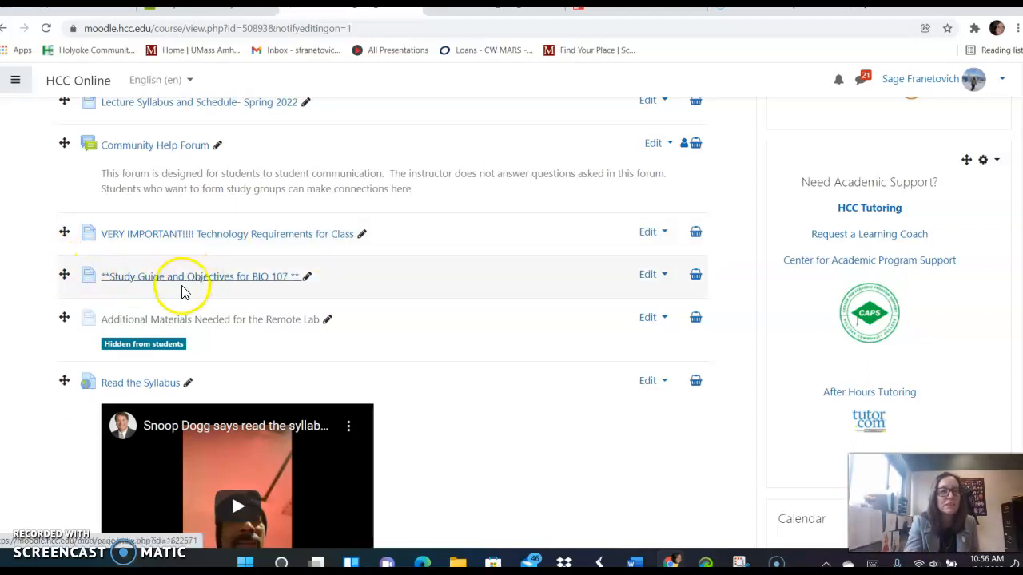
mouse_move(360, 310)
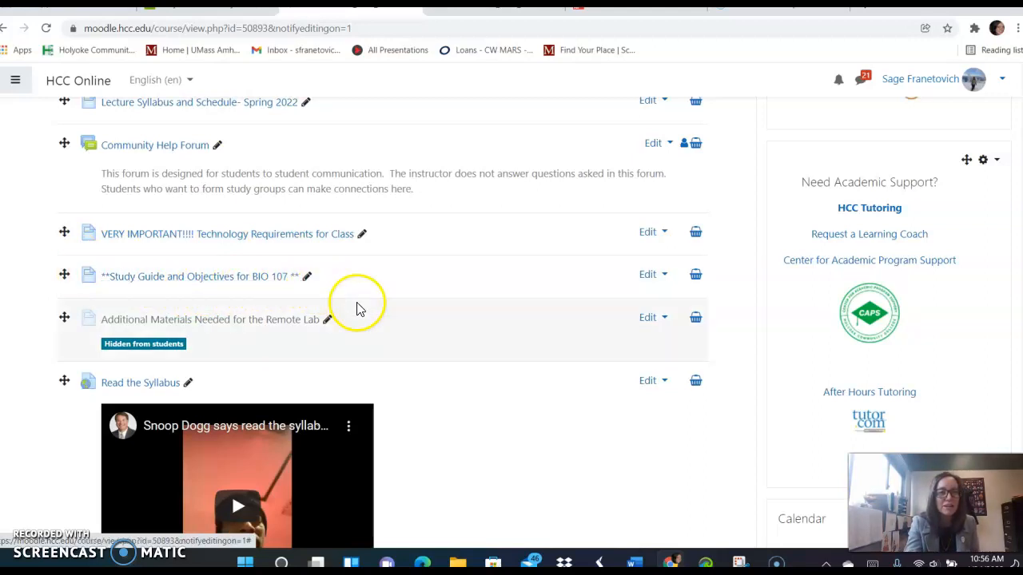
mouse_move(357, 346)
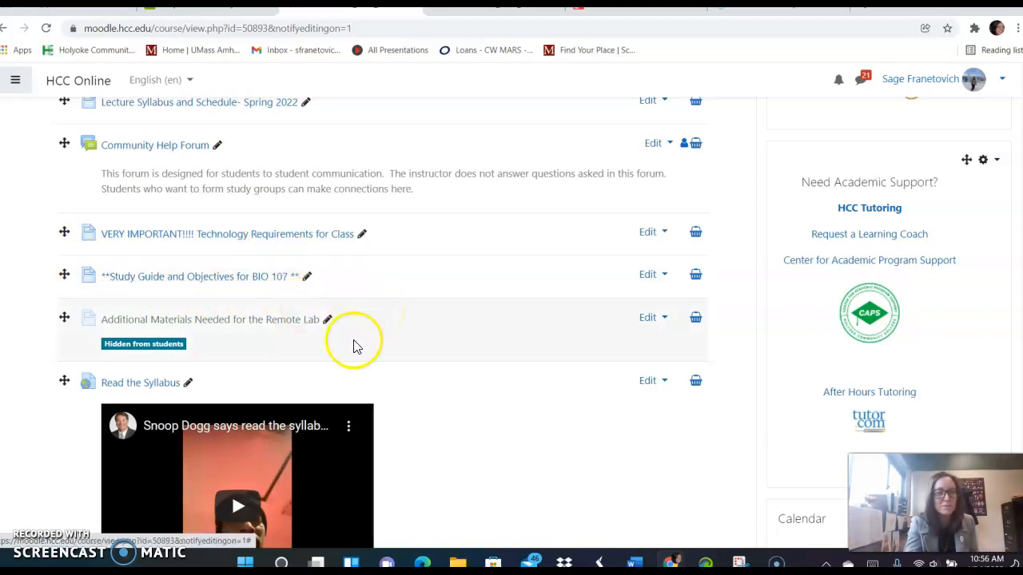
scroll(down, 3)
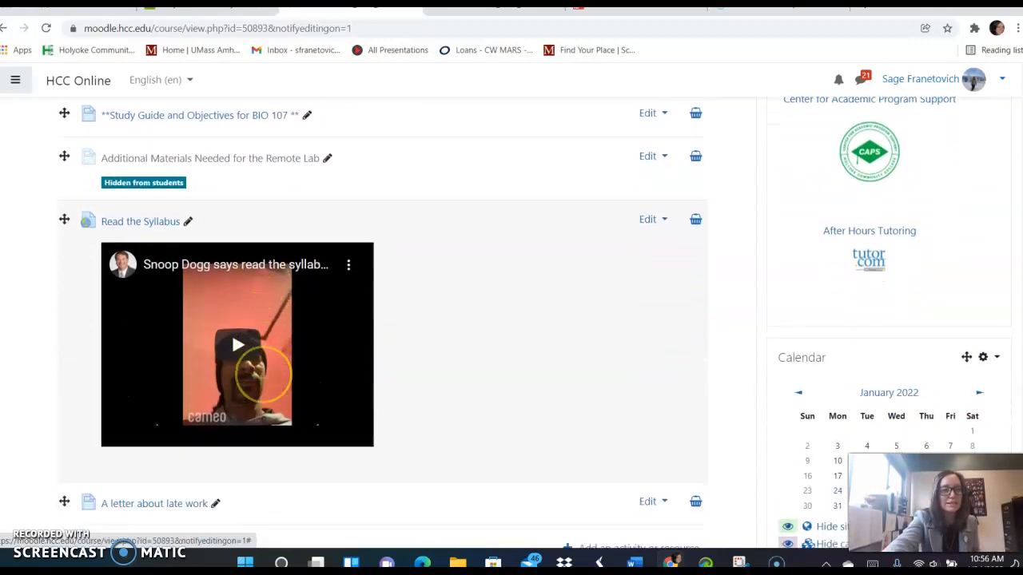
scroll(down, 3)
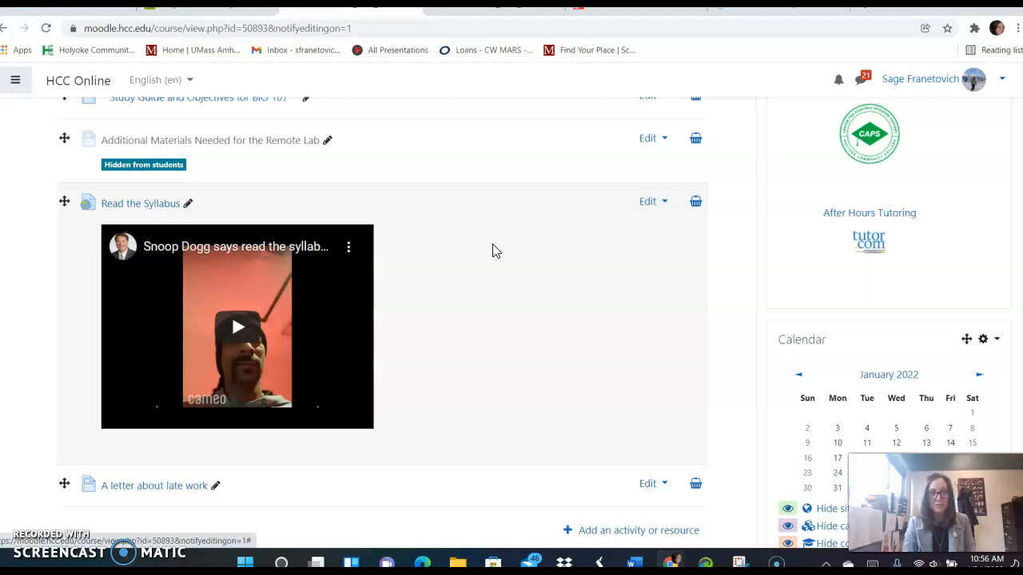
scroll(down, 3)
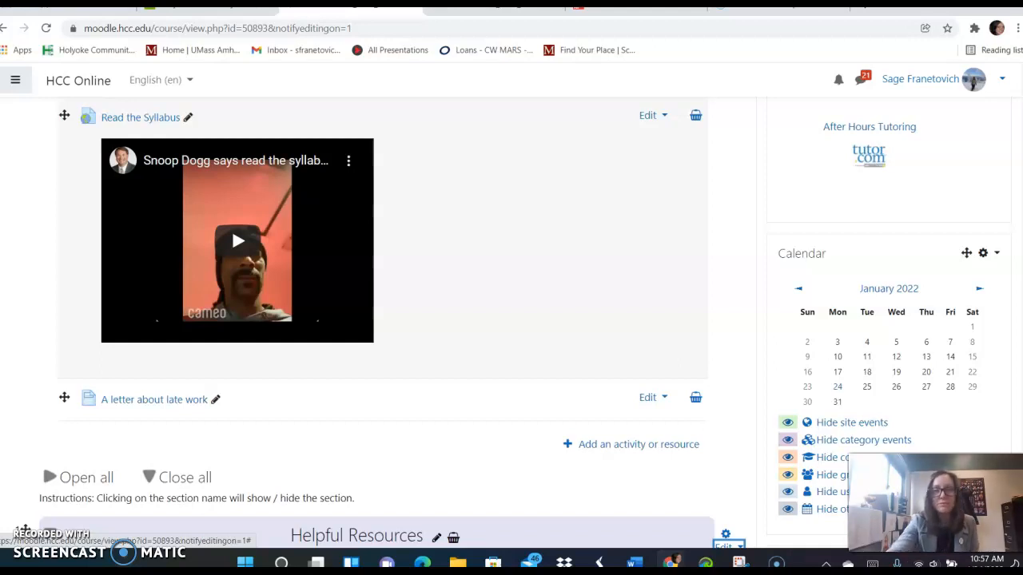
scroll(down, 3)
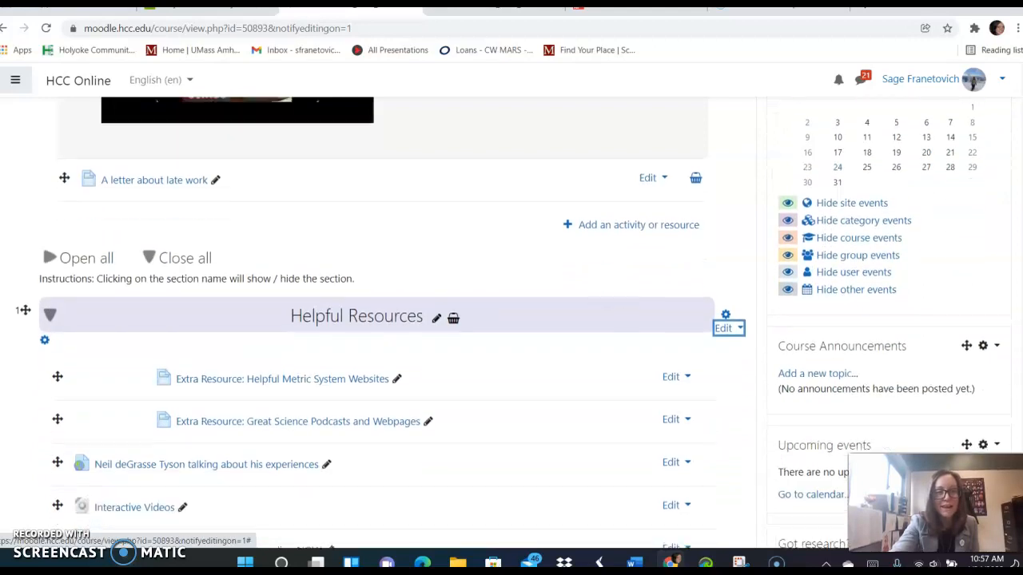
scroll(down, 3)
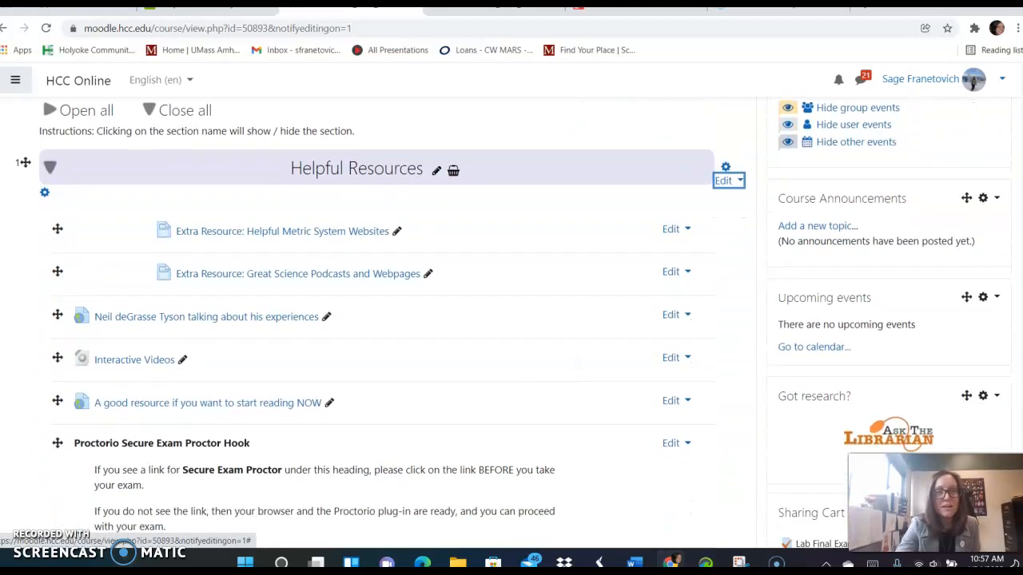
mouse_move(399, 243)
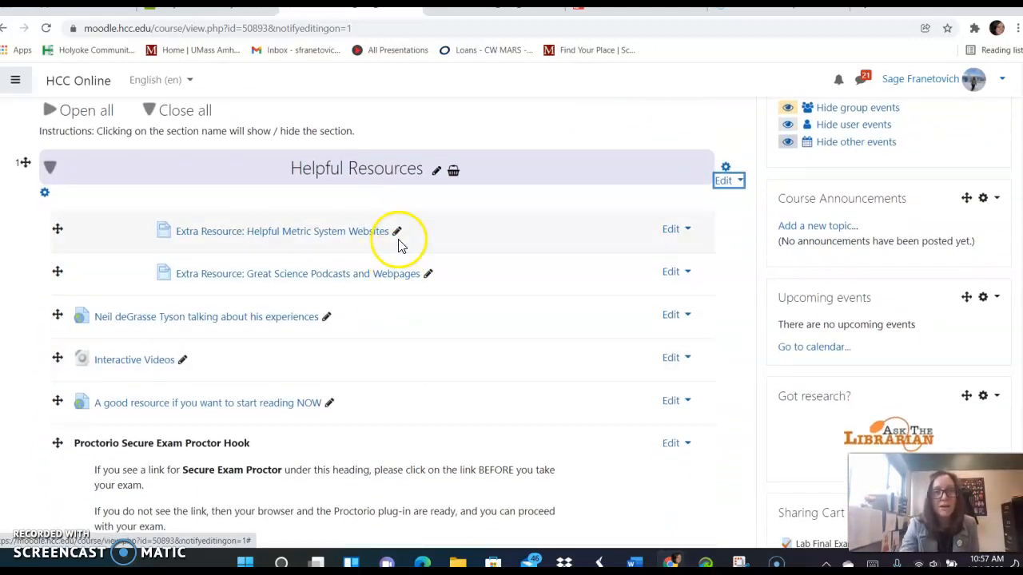
mouse_move(466, 281)
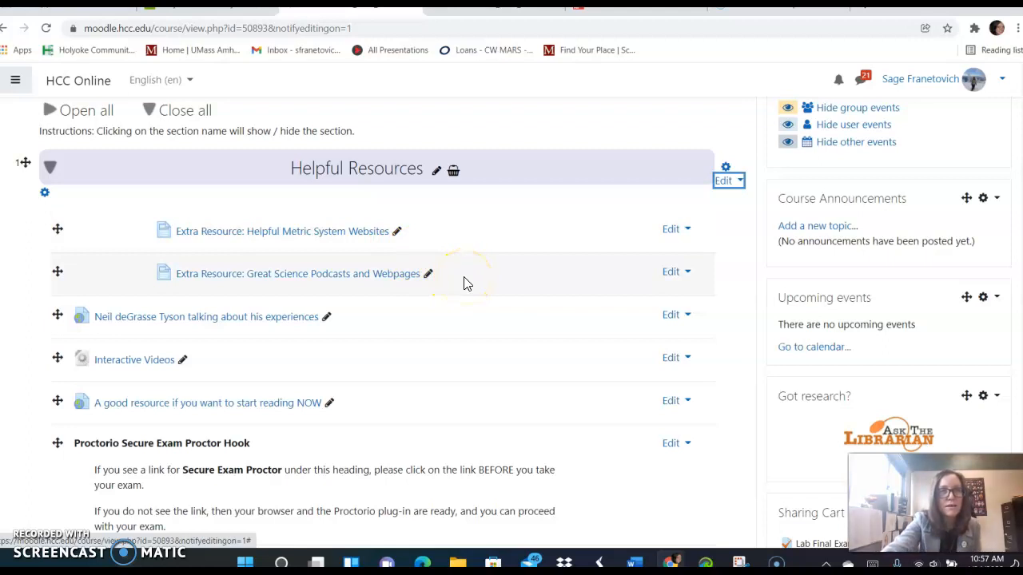
scroll(down, 3)
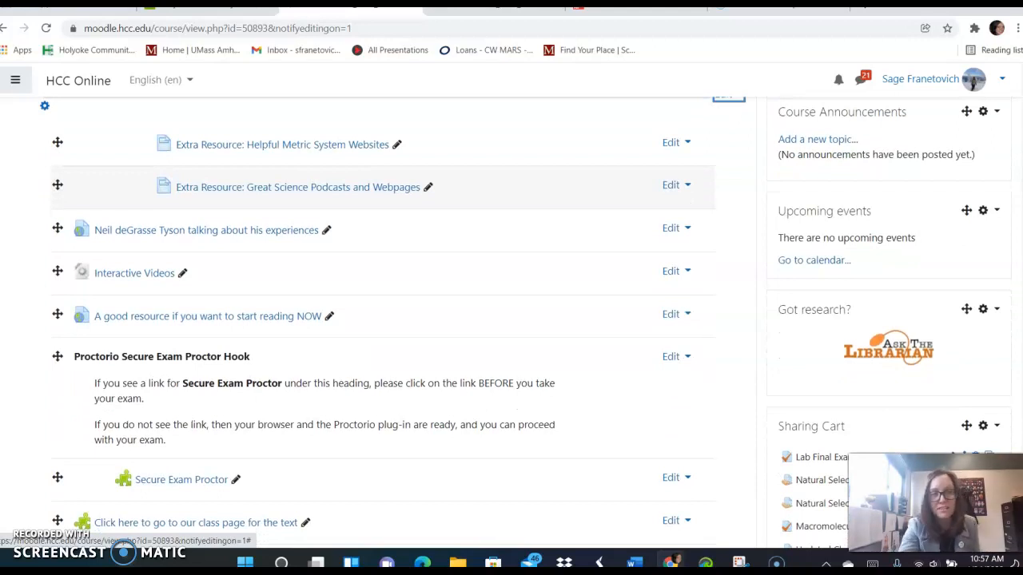
scroll(down, 3)
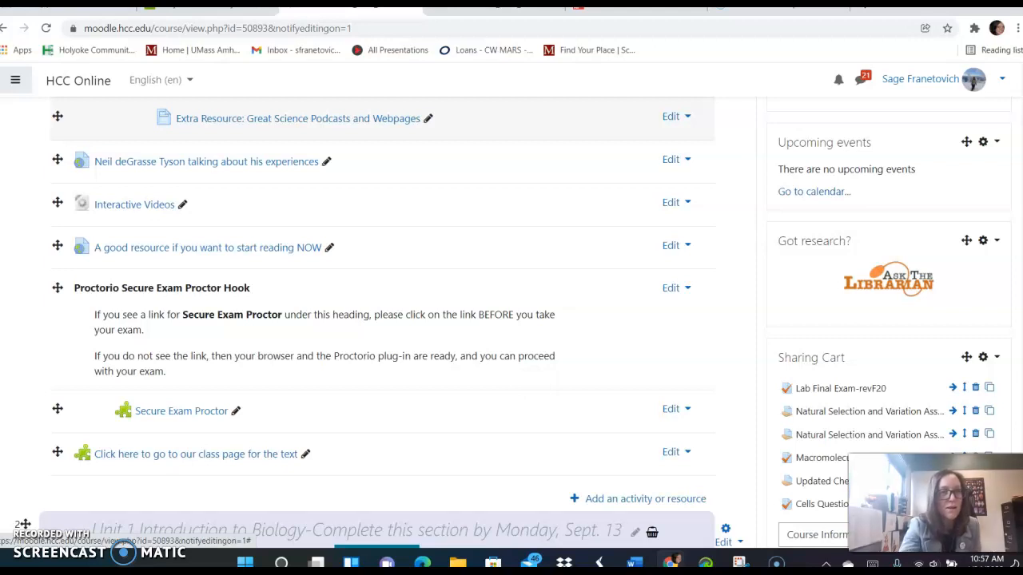
mouse_move(128, 216)
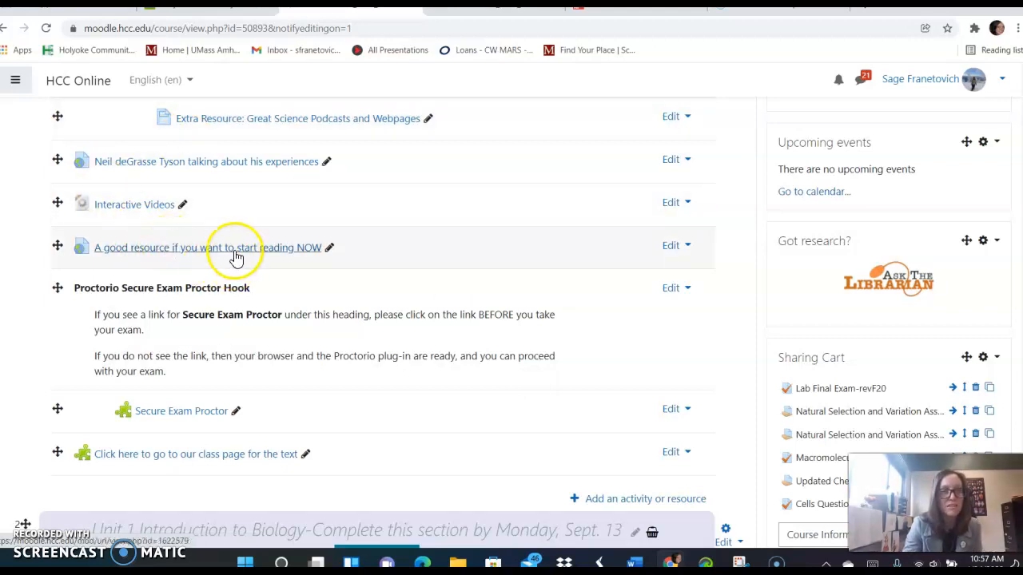
mouse_move(403, 410)
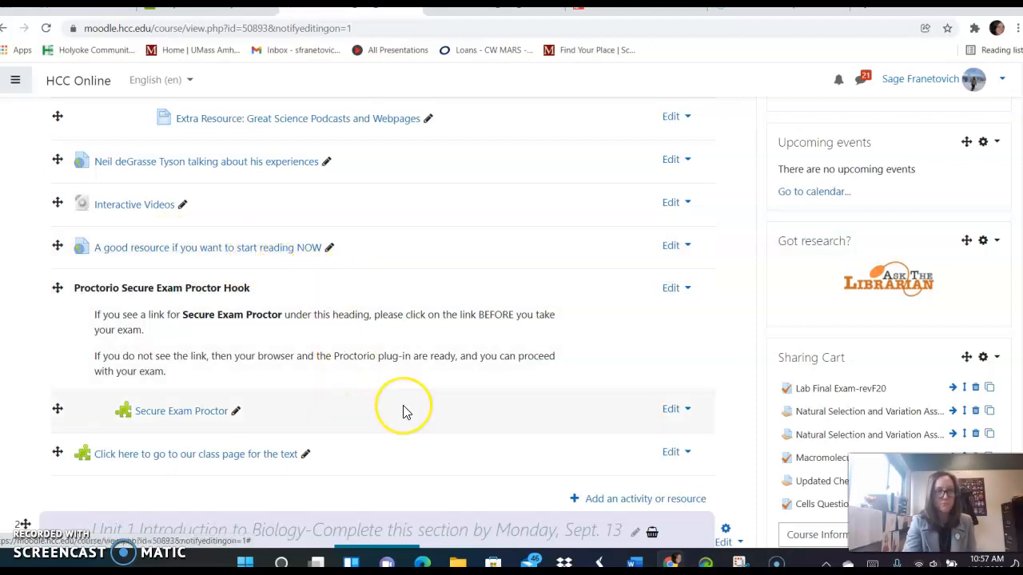
scroll(up, 3)
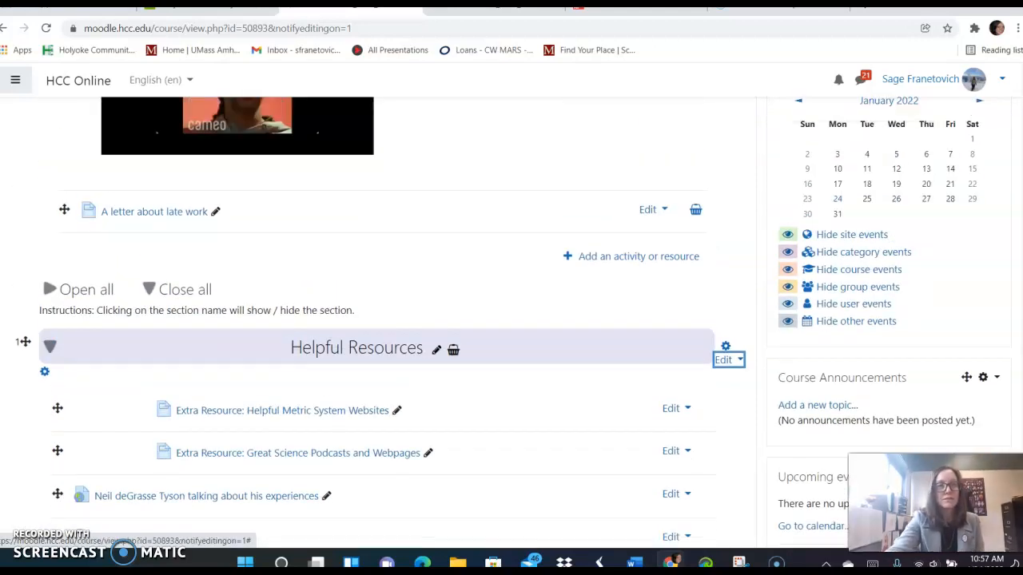
scroll(up, 3)
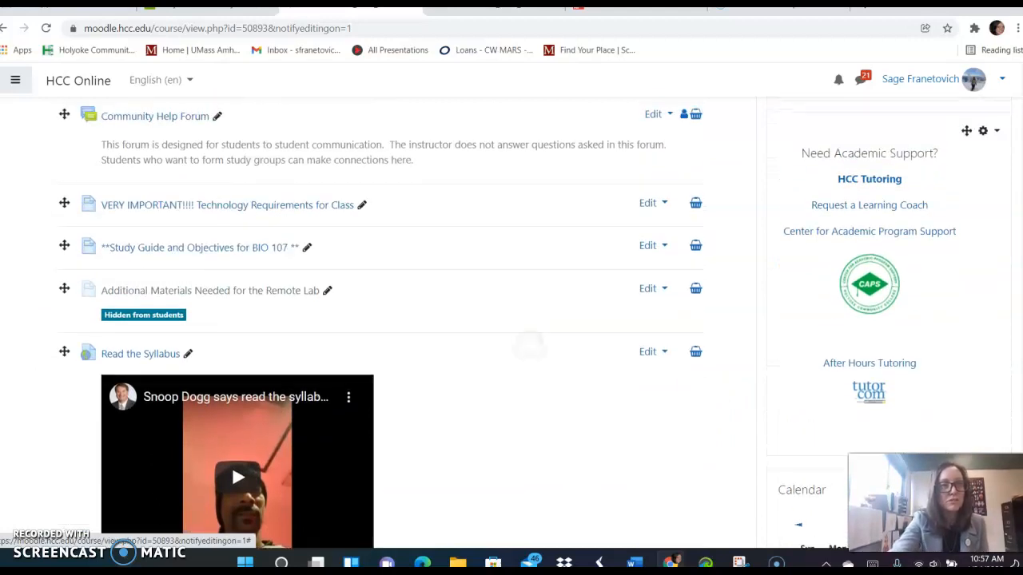
scroll(up, 3)
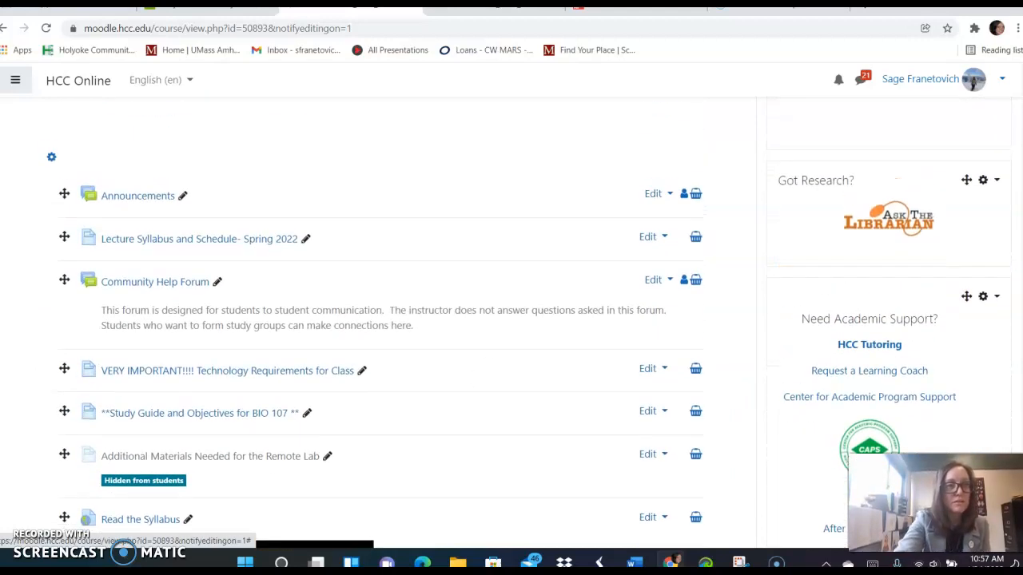
Open 'Lecture Syllabus and Schedule- Spring 2022' in a popup over the course page
click(195, 238)
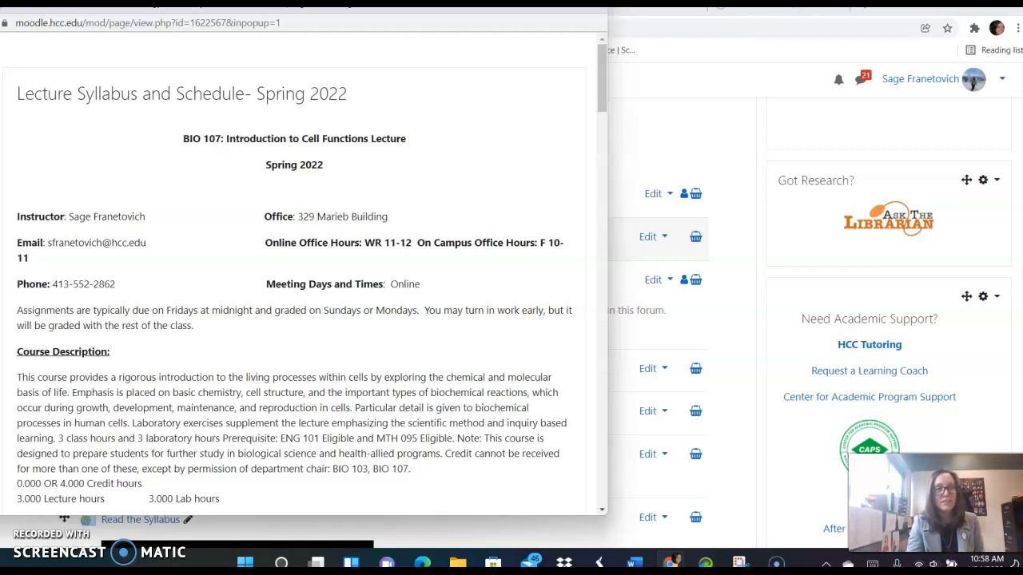
mouse_move(451, 246)
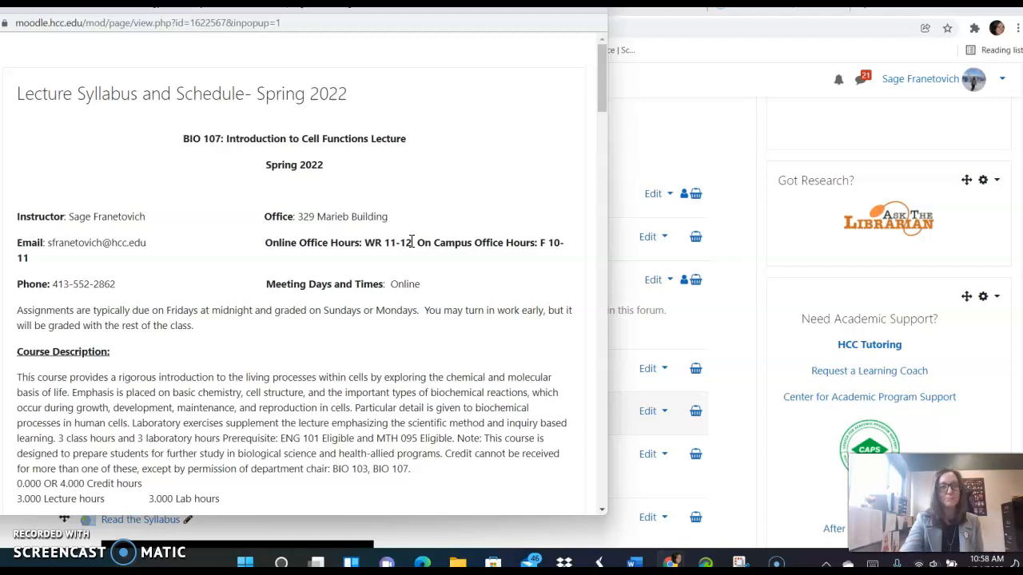
Scroll the syllabus popup past the course description to Required Texts and Student Learning Outcomes
scroll(down, 3)
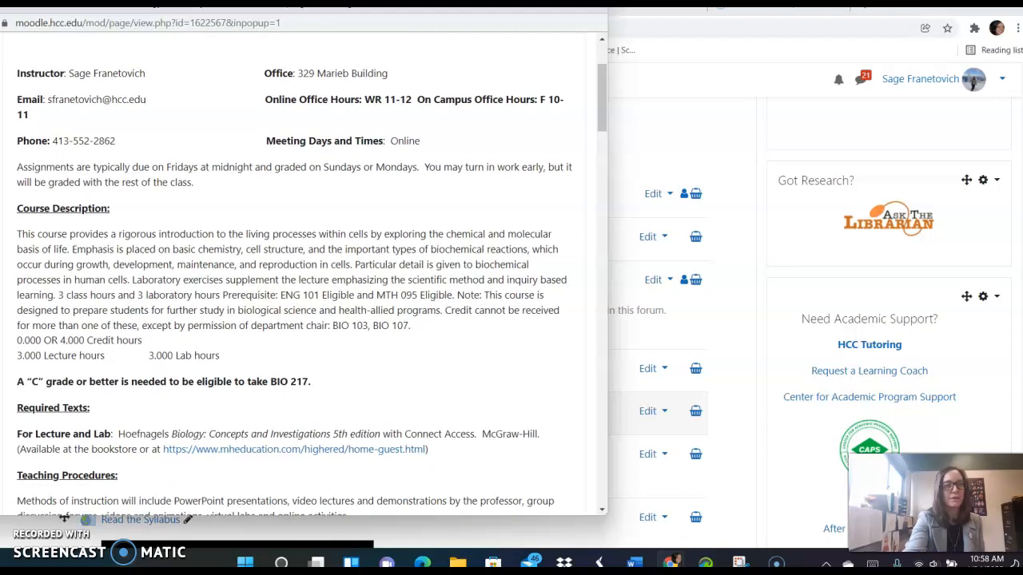
scroll(down, 3)
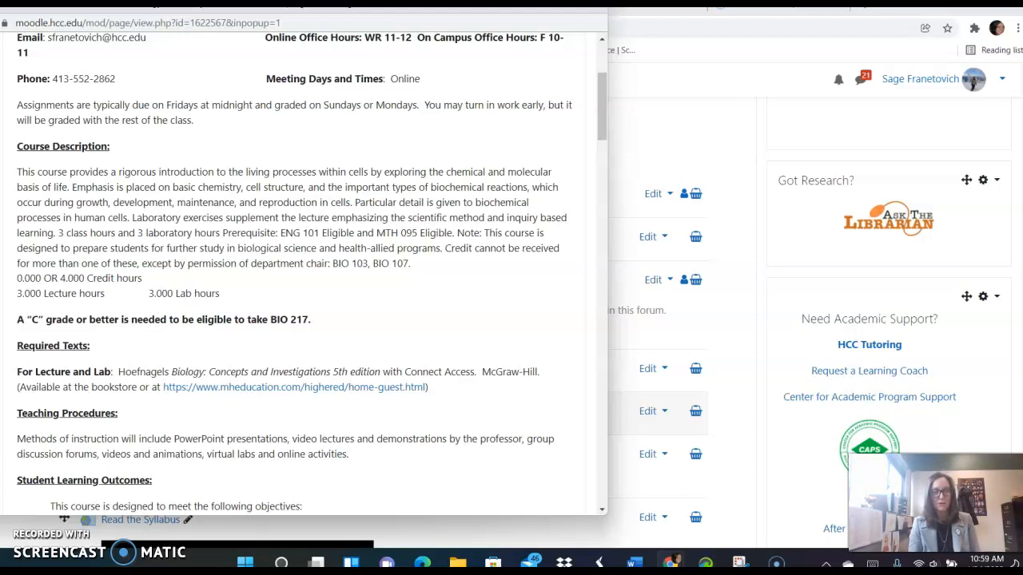
scroll(down, 3)
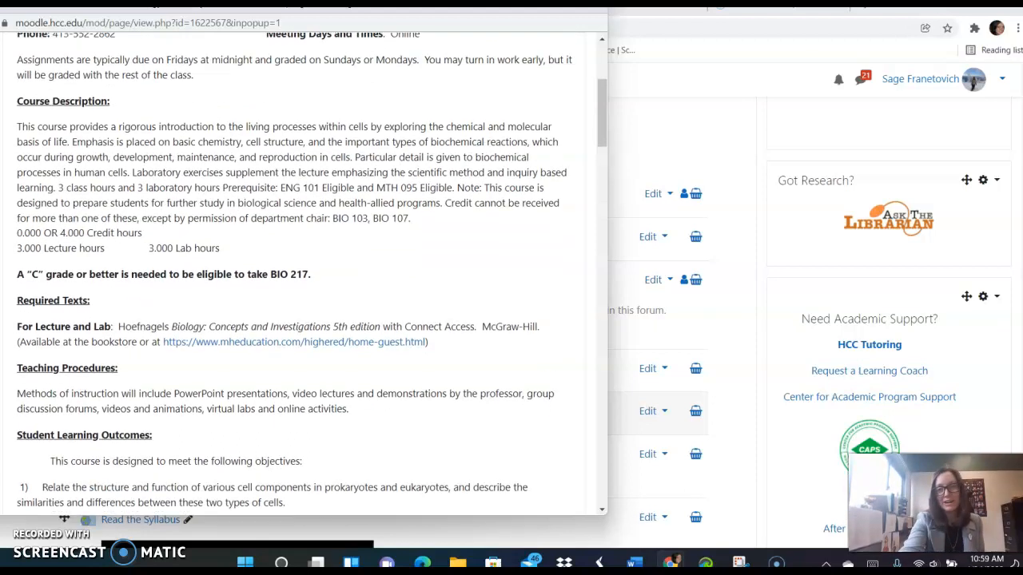
scroll(down, 3)
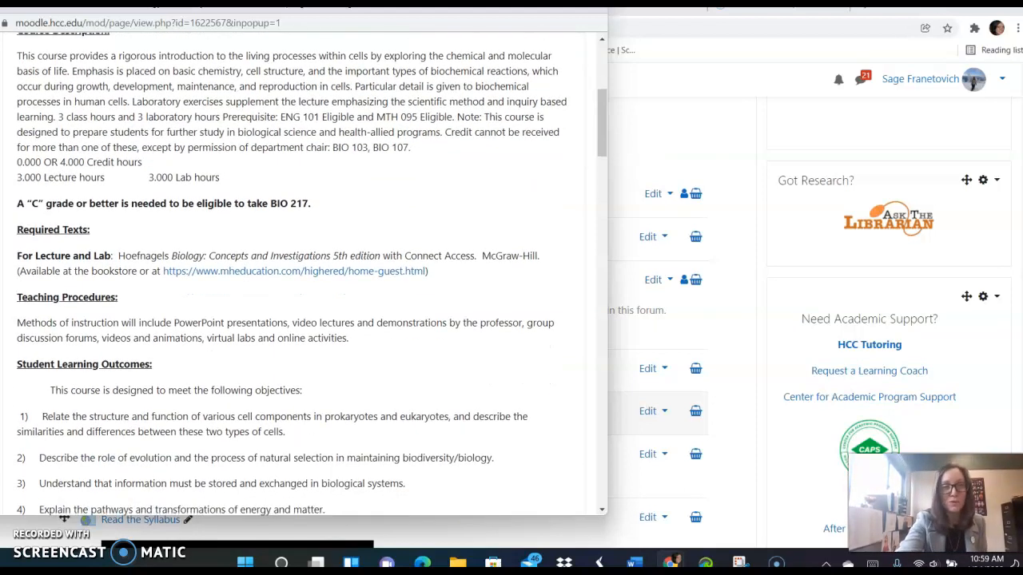
Scroll the syllabus popup through Lecture Grade, Exams, submissions and Attendance Policy sections
scroll(down, 3)
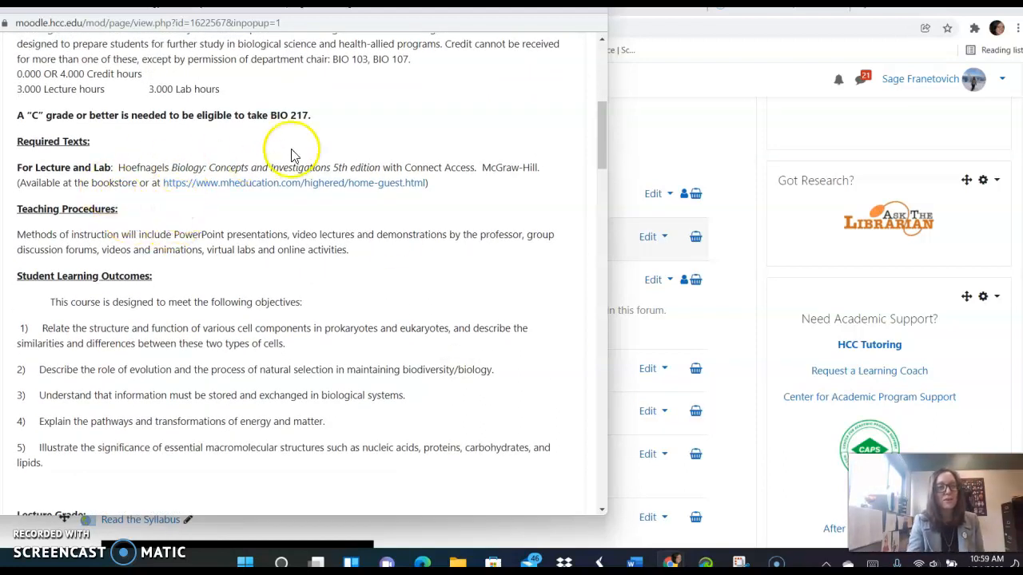
mouse_move(473, 144)
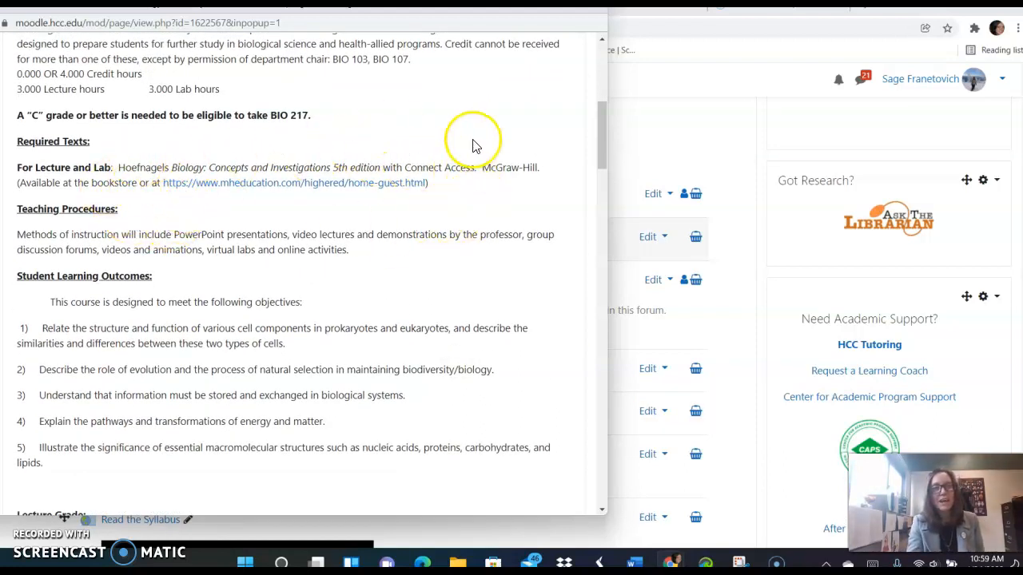
mouse_move(498, 198)
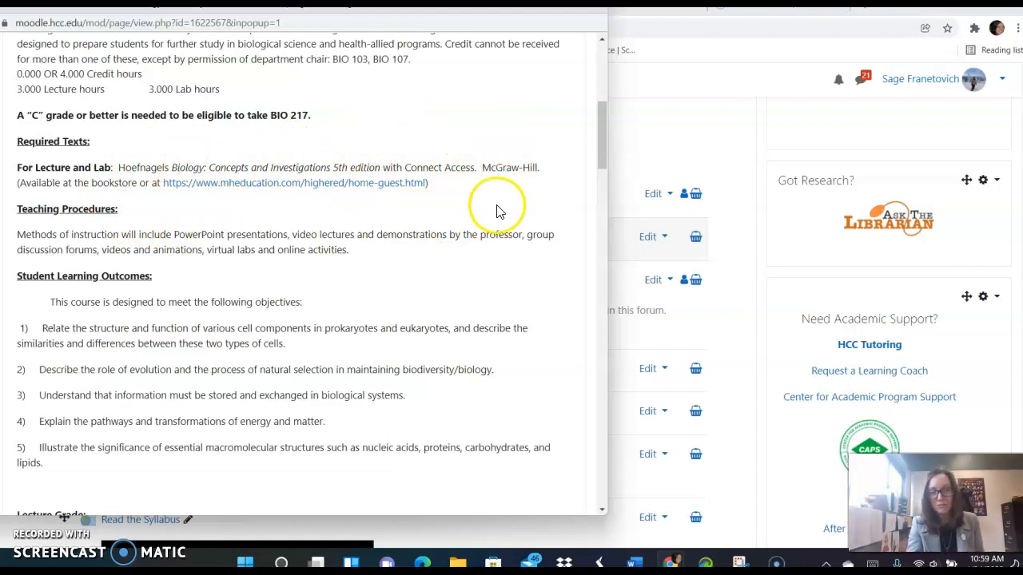
mouse_move(498, 238)
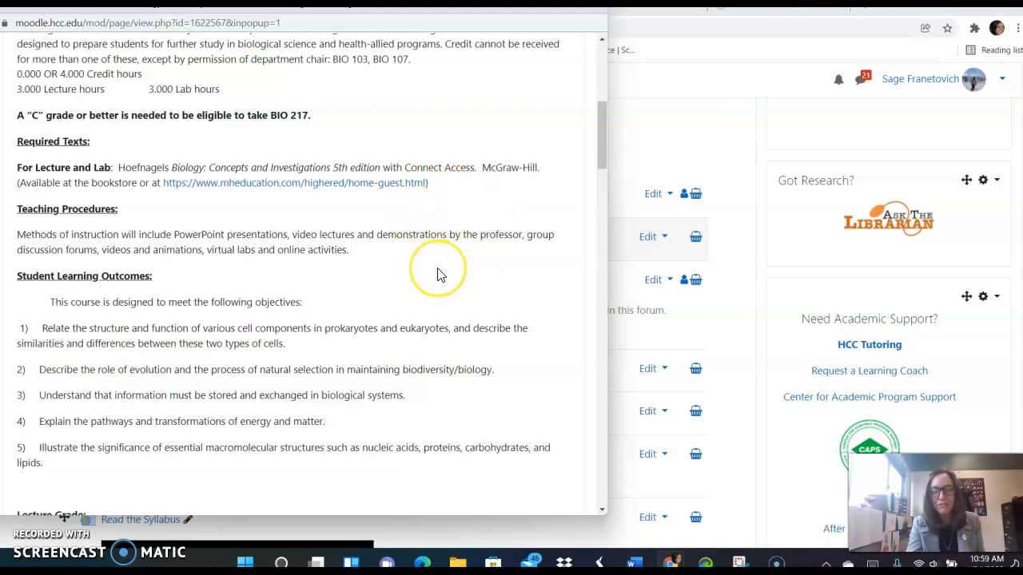
mouse_move(396, 166)
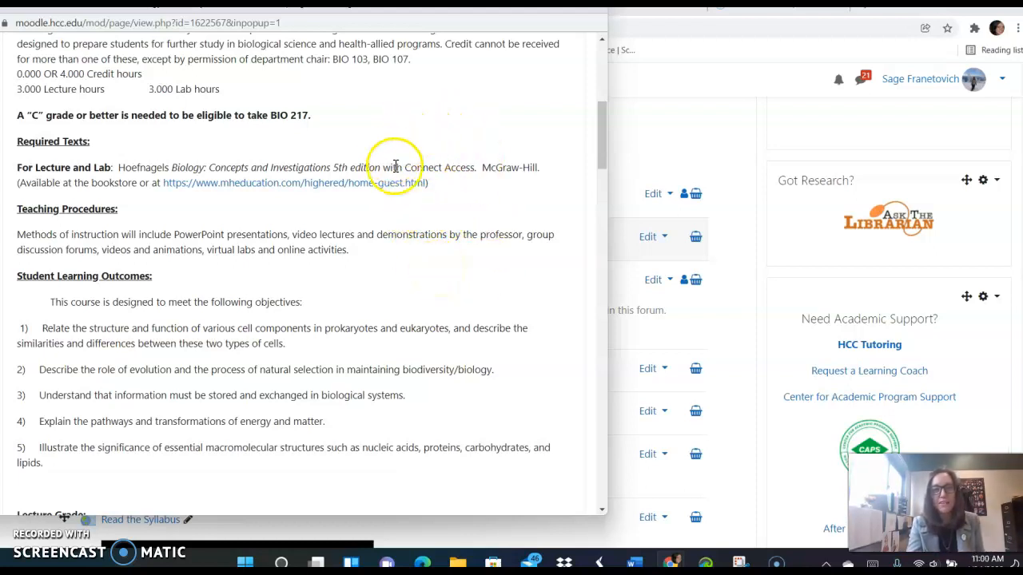
mouse_move(479, 208)
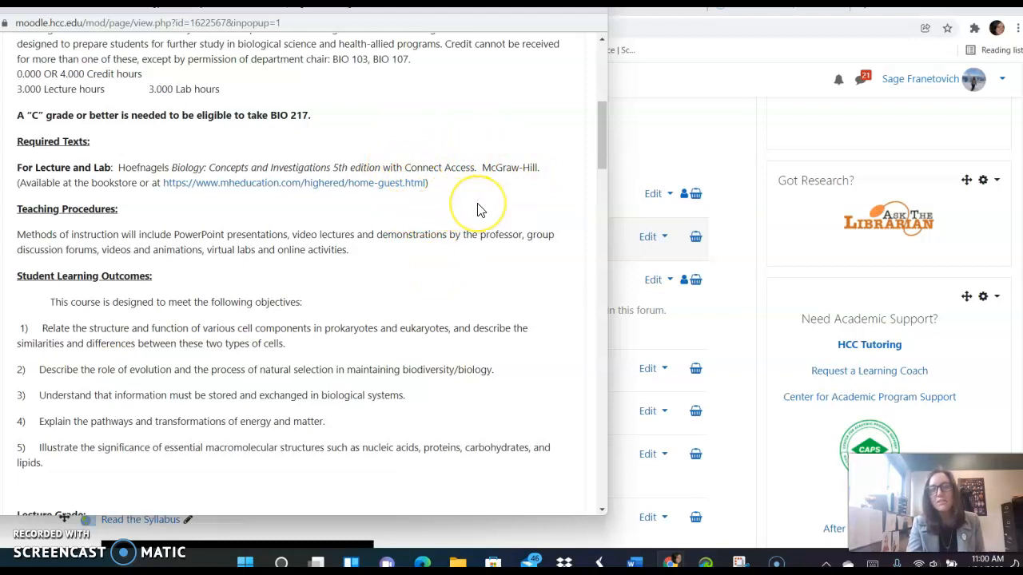
mouse_move(479, 208)
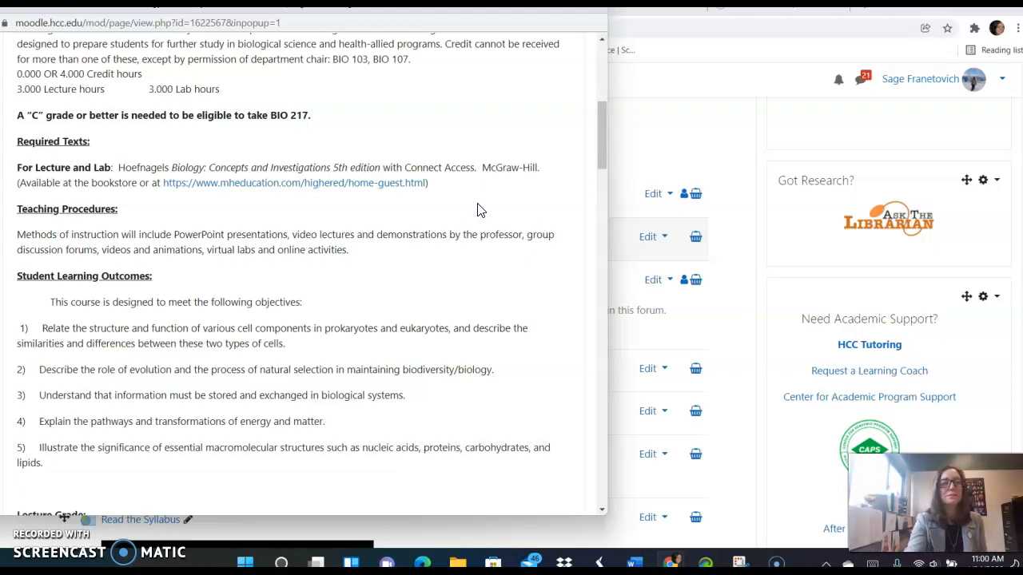
scroll(down, 3)
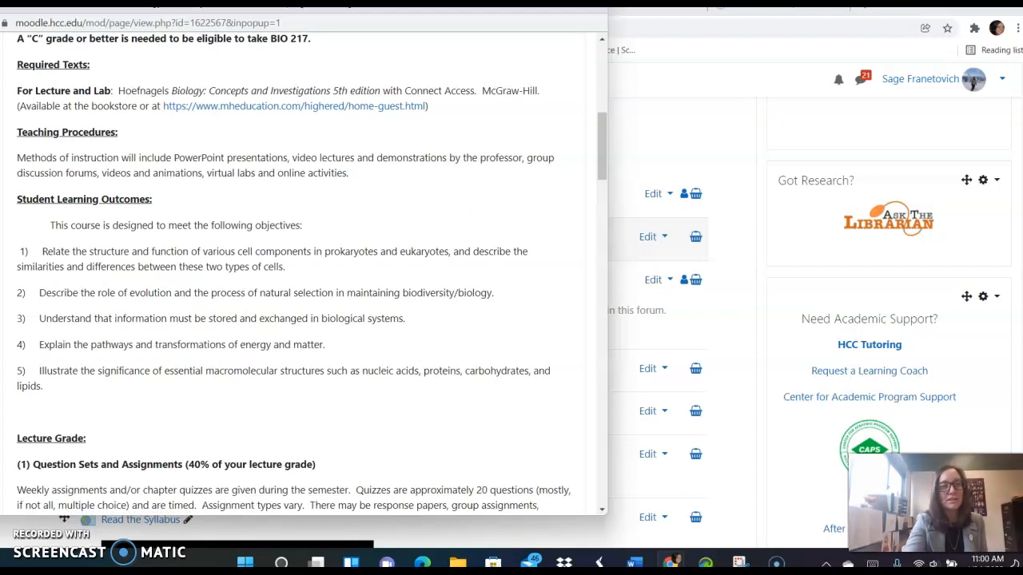
scroll(down, 3)
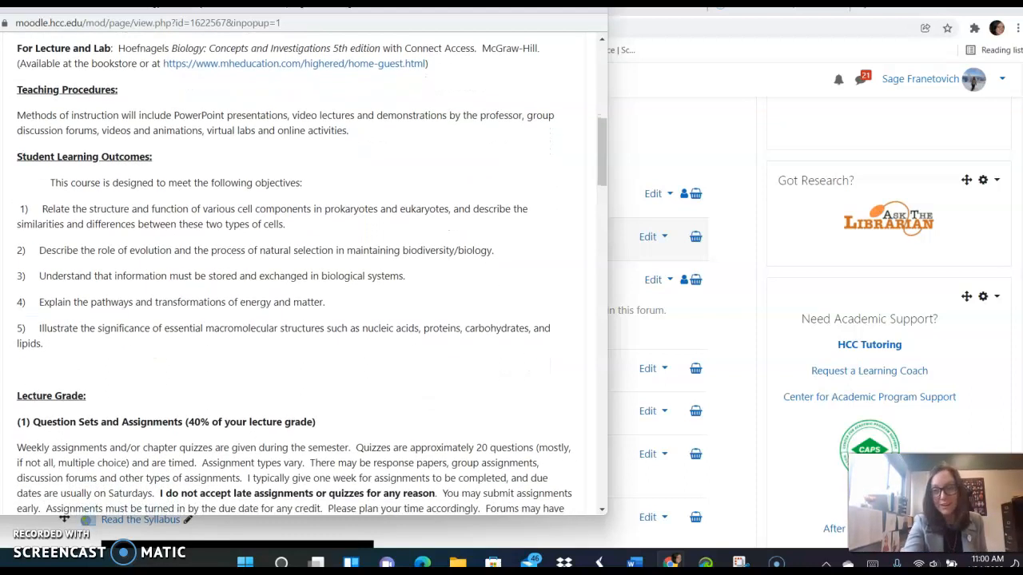
scroll(down, 3)
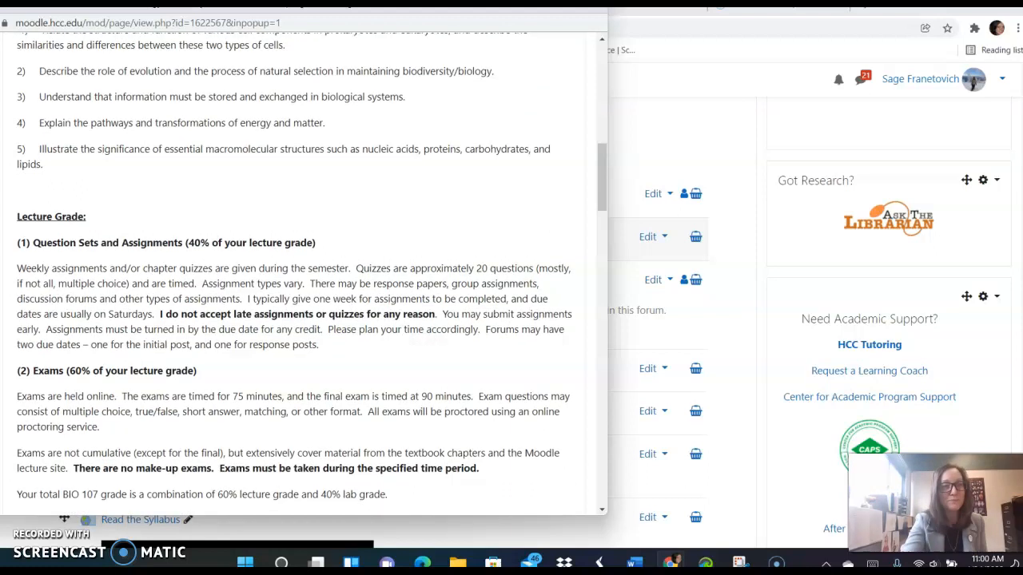
scroll(down, 3)
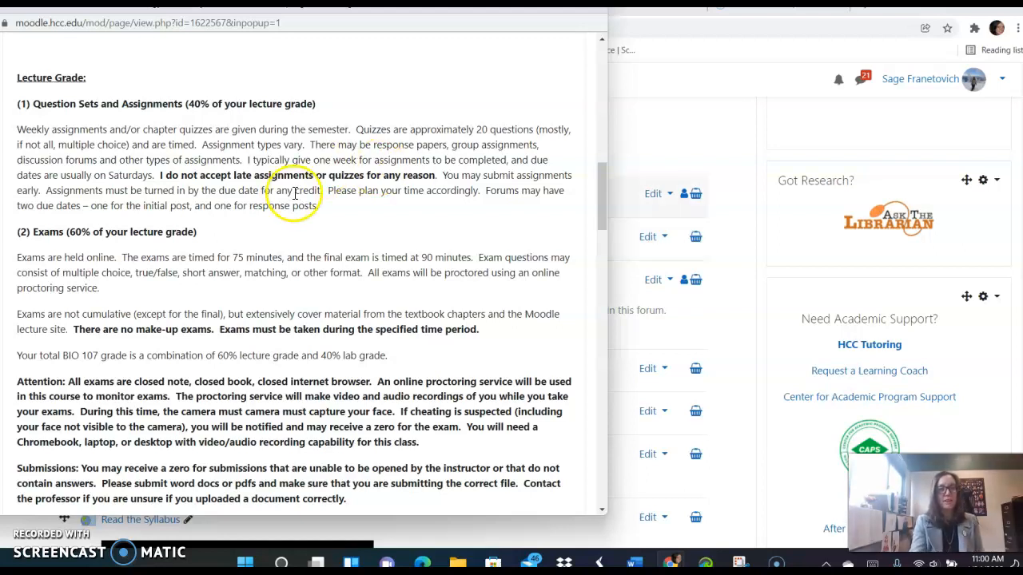
mouse_move(444, 192)
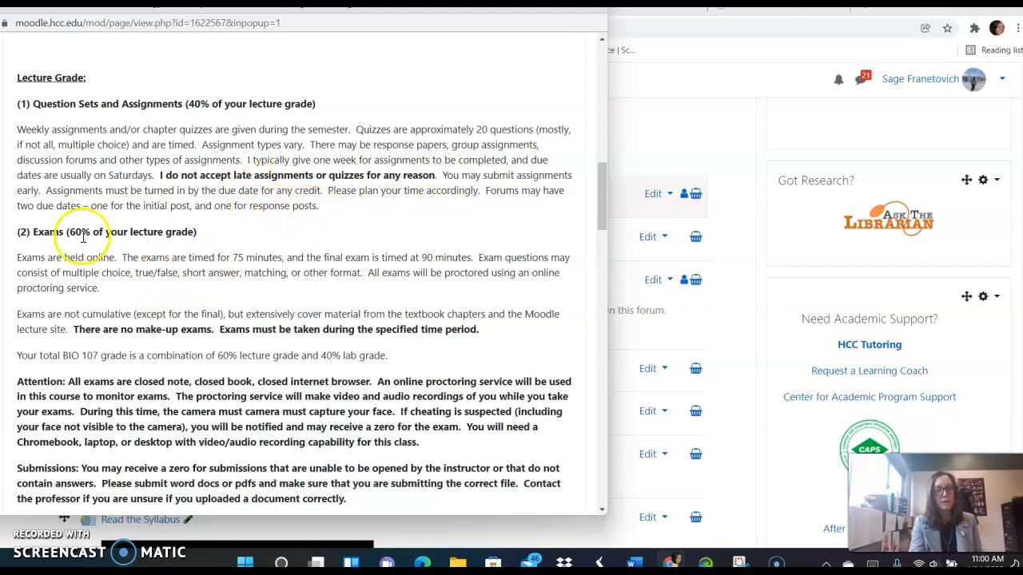
mouse_move(312, 232)
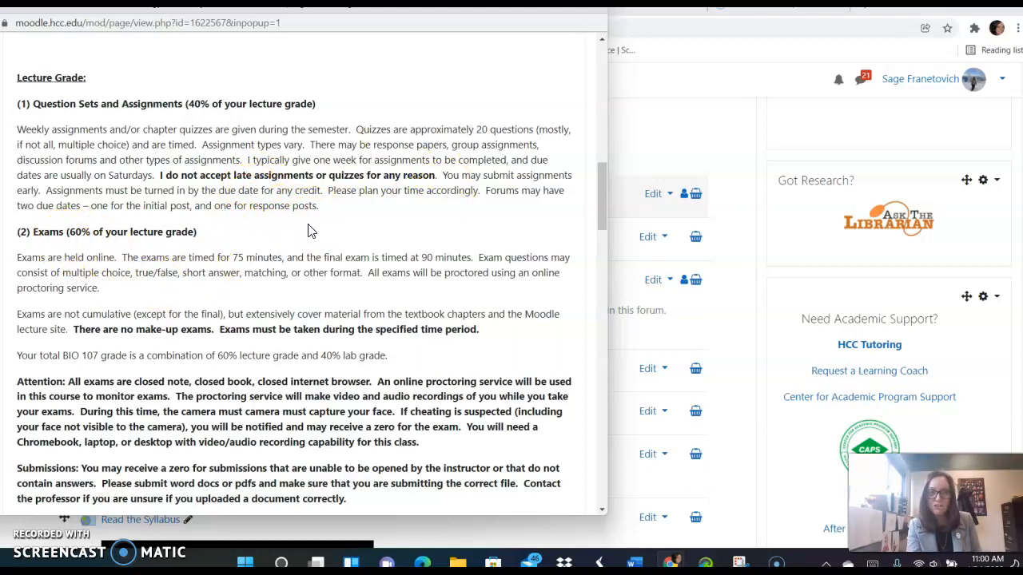
mouse_move(205, 311)
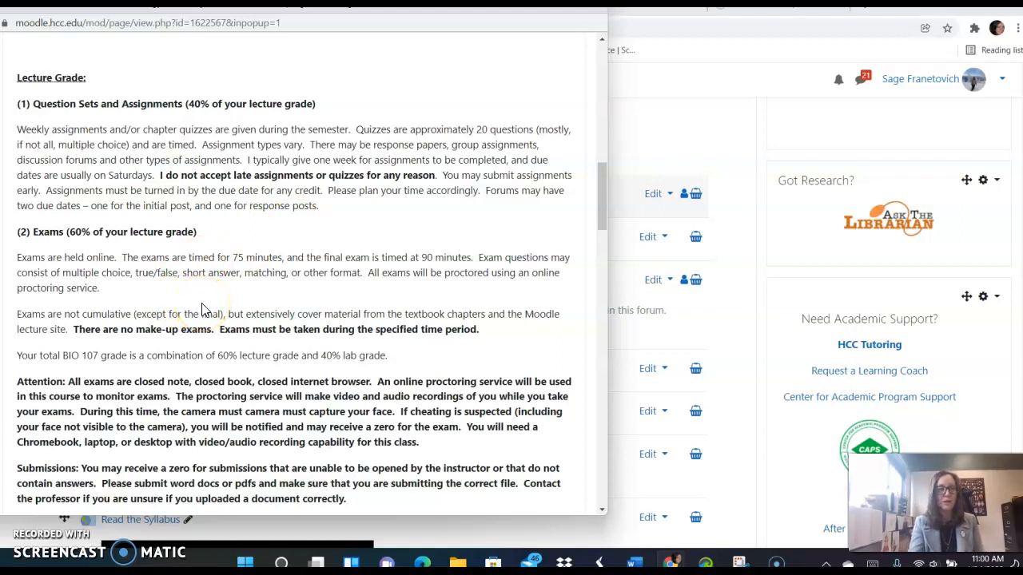
scroll(down, 3)
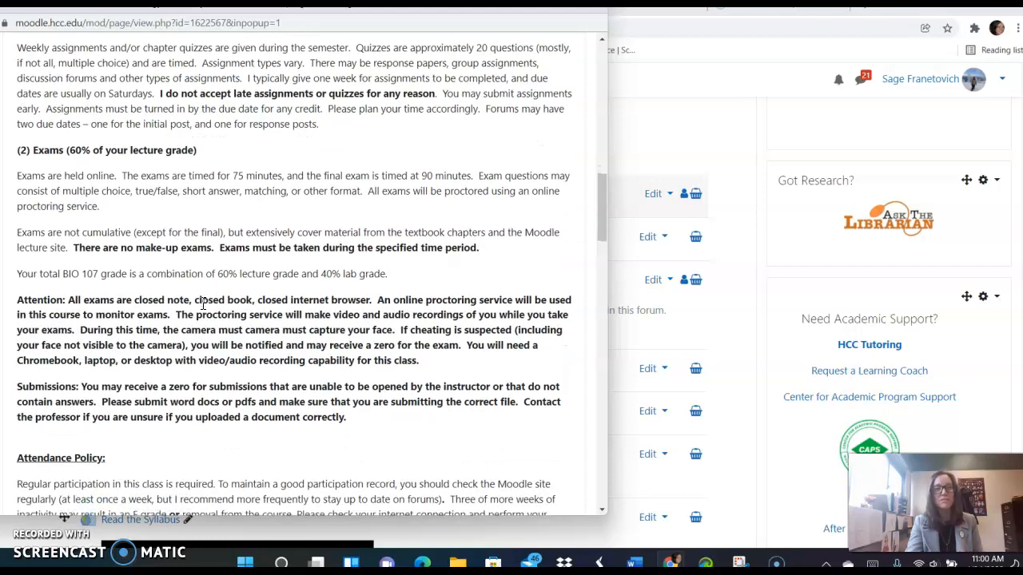
scroll(down, 3)
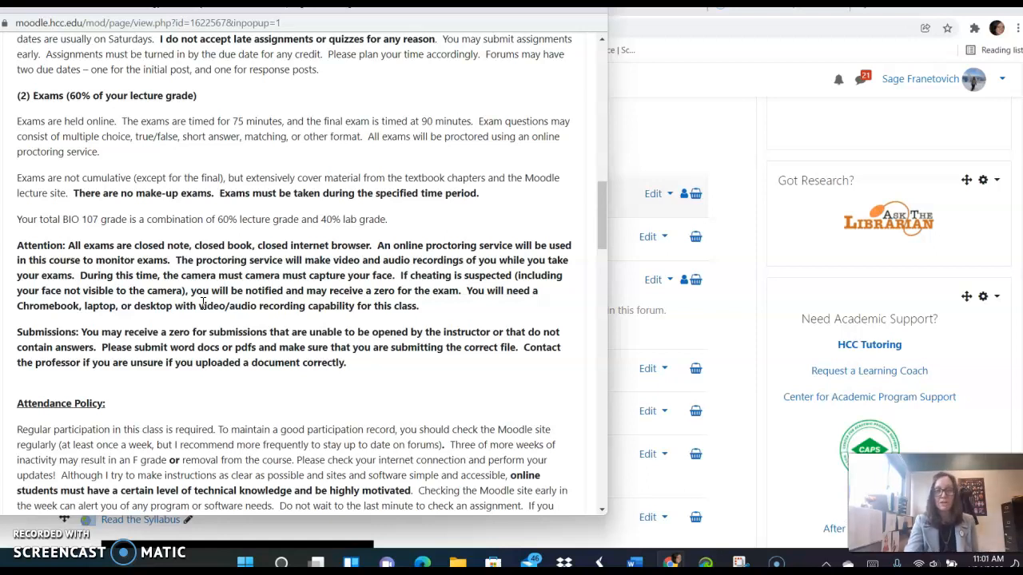
scroll(down, 3)
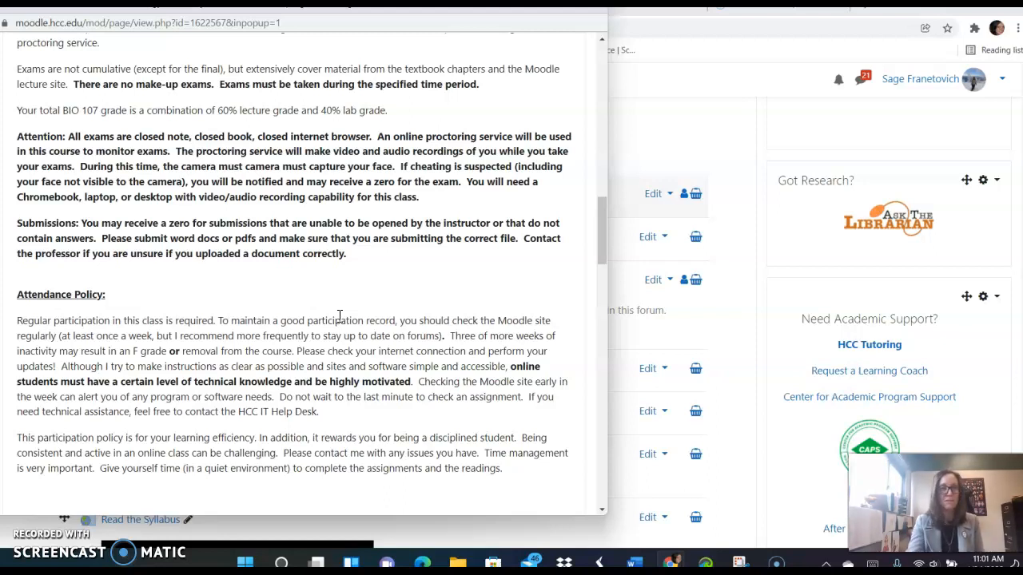
scroll(down, 3)
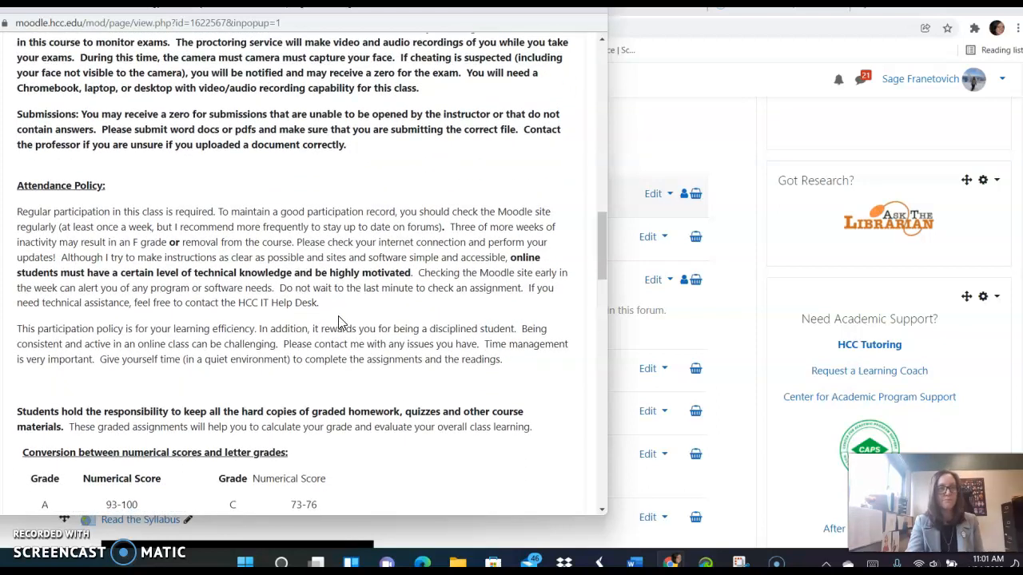
Scroll the syllabus popup to the letter-grade conversion table and Getting Help section
scroll(down, 3)
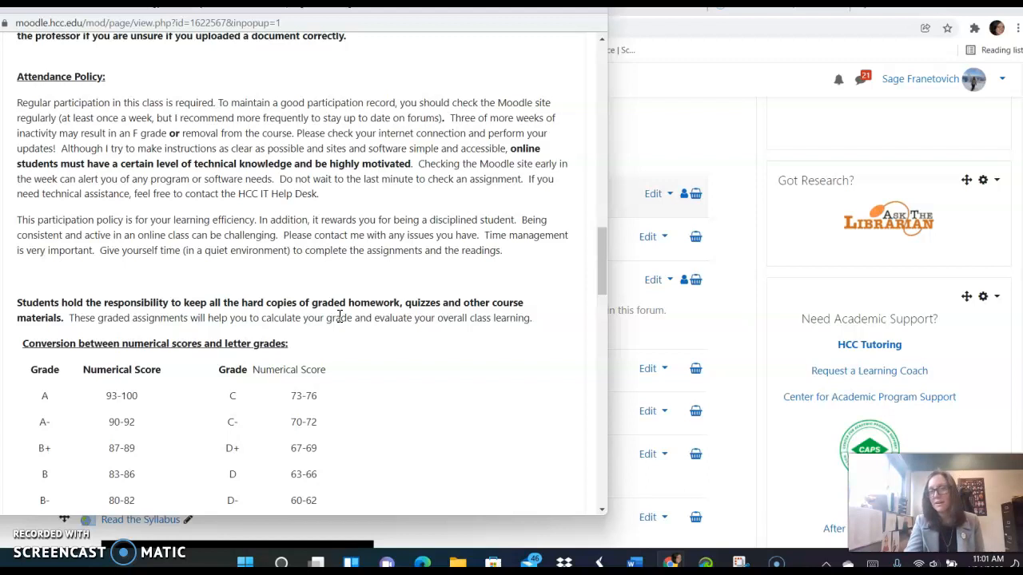
scroll(down, 3)
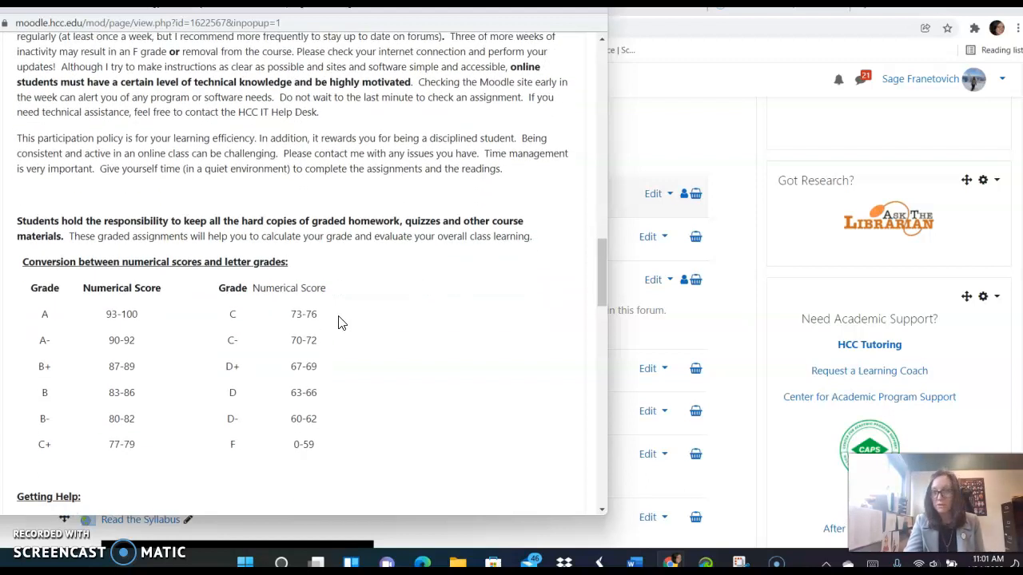
scroll(down, 3)
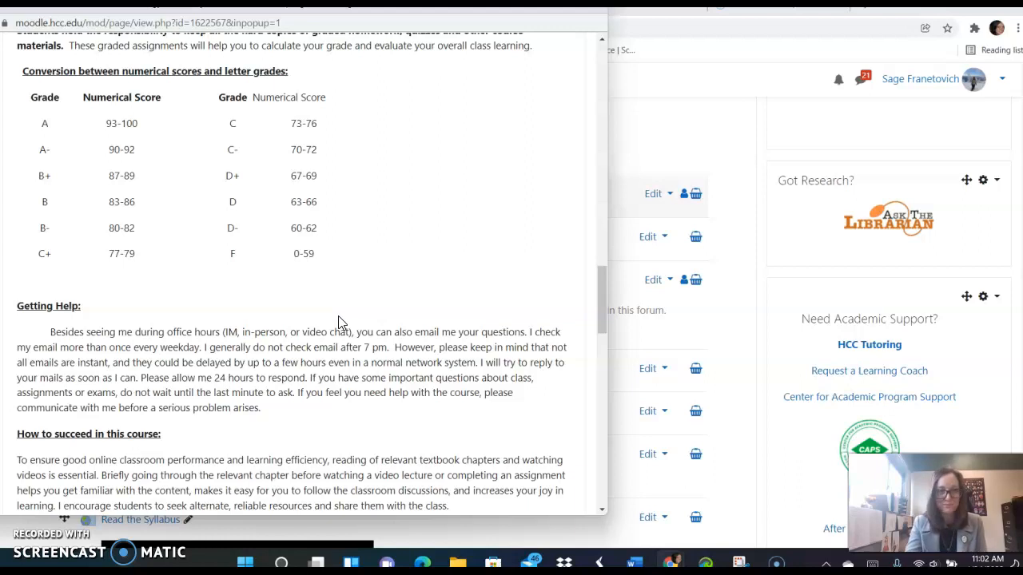
scroll(down, 3)
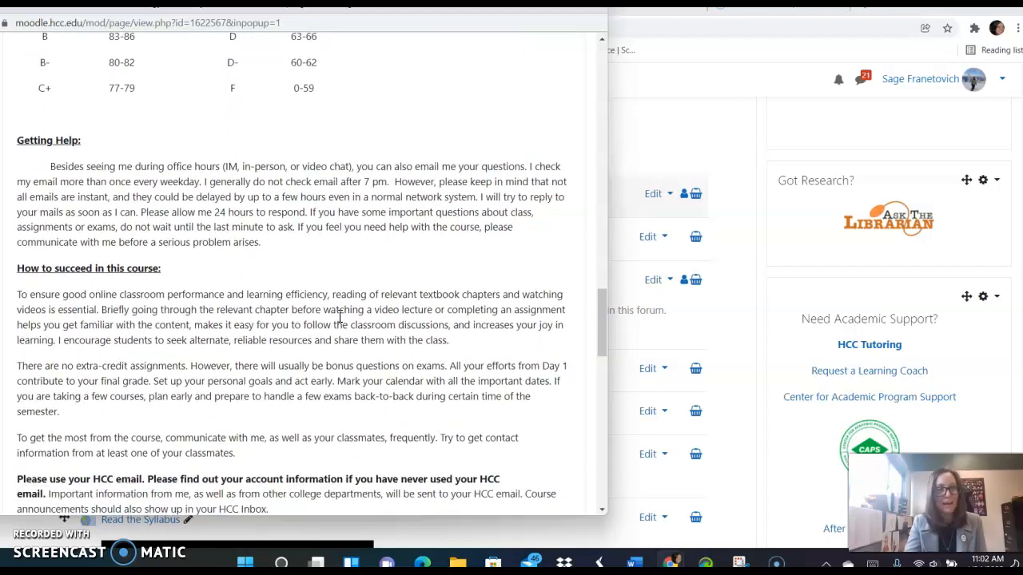
scroll(down, 3)
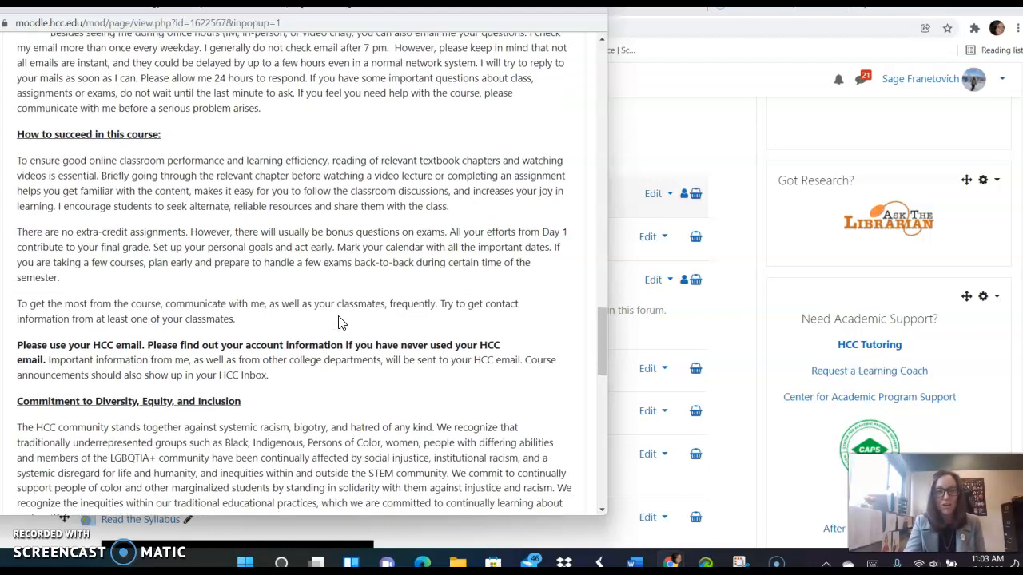
scroll(down, 3)
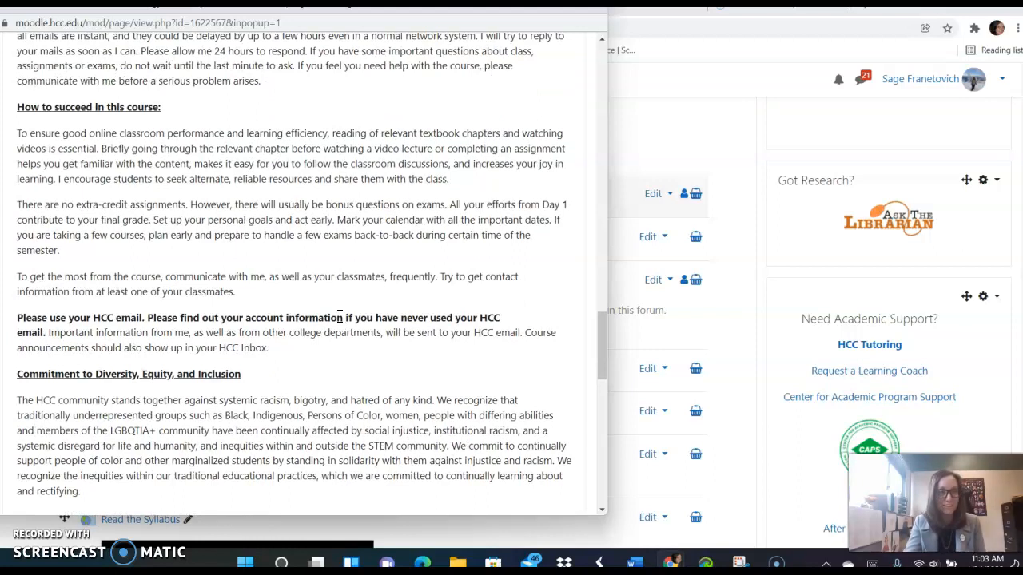
scroll(down, 3)
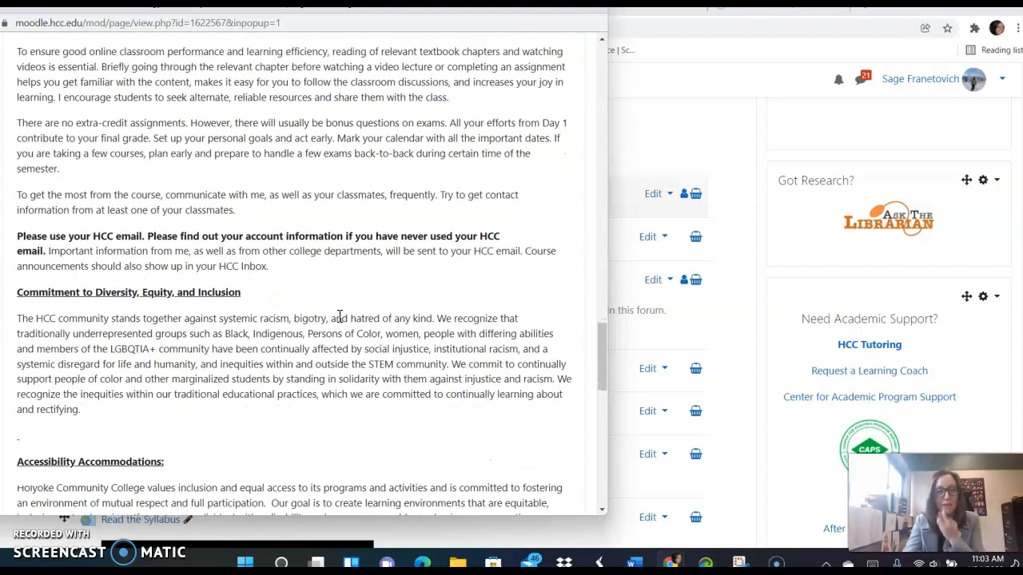
scroll(down, 3)
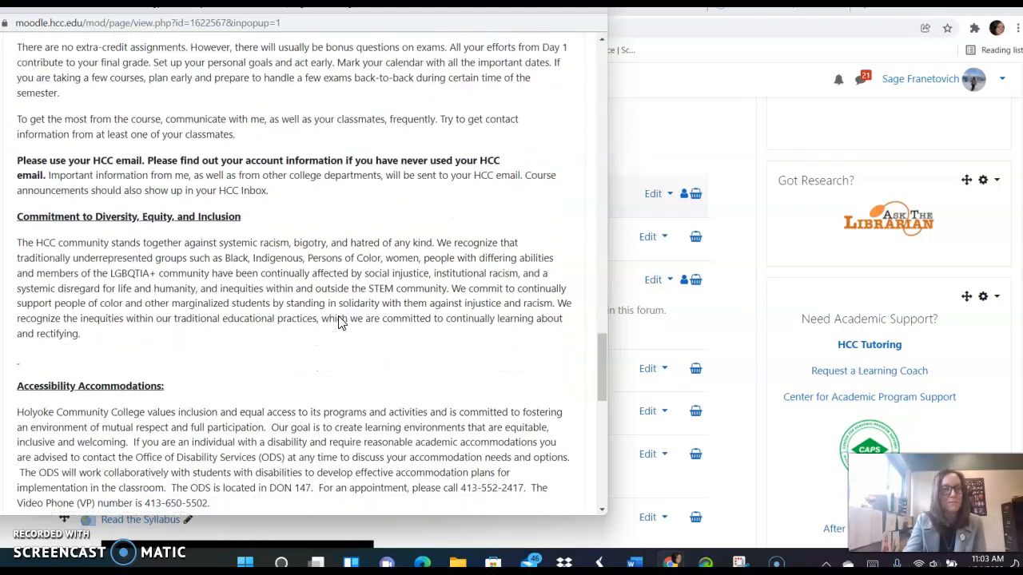
scroll(down, 3)
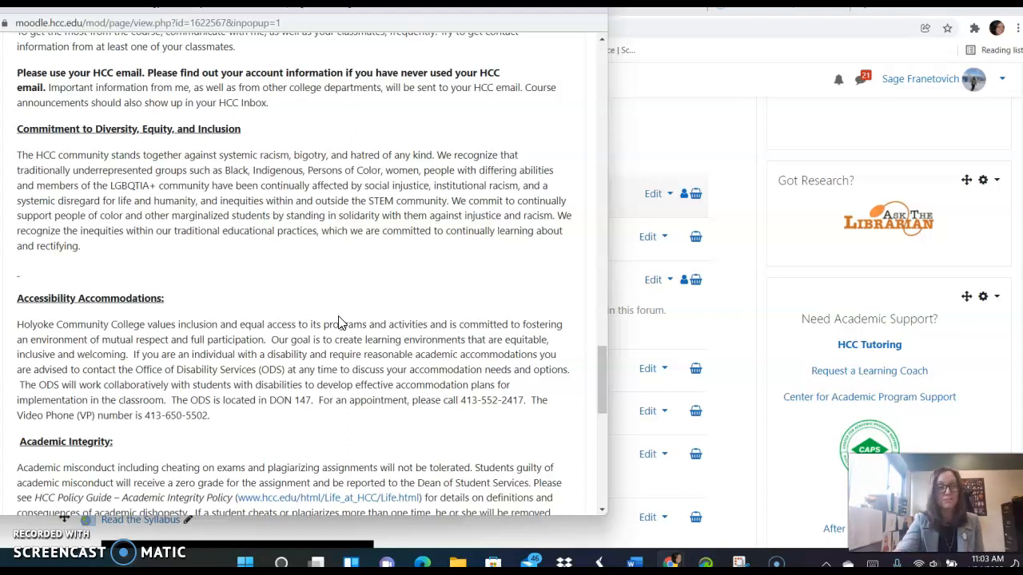
scroll(down, 3)
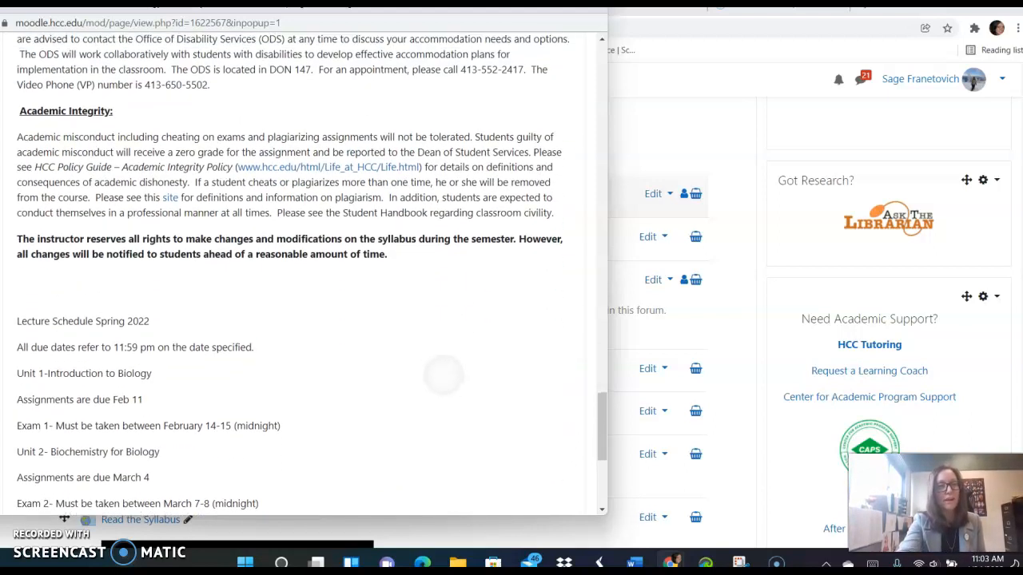
scroll(up, 3)
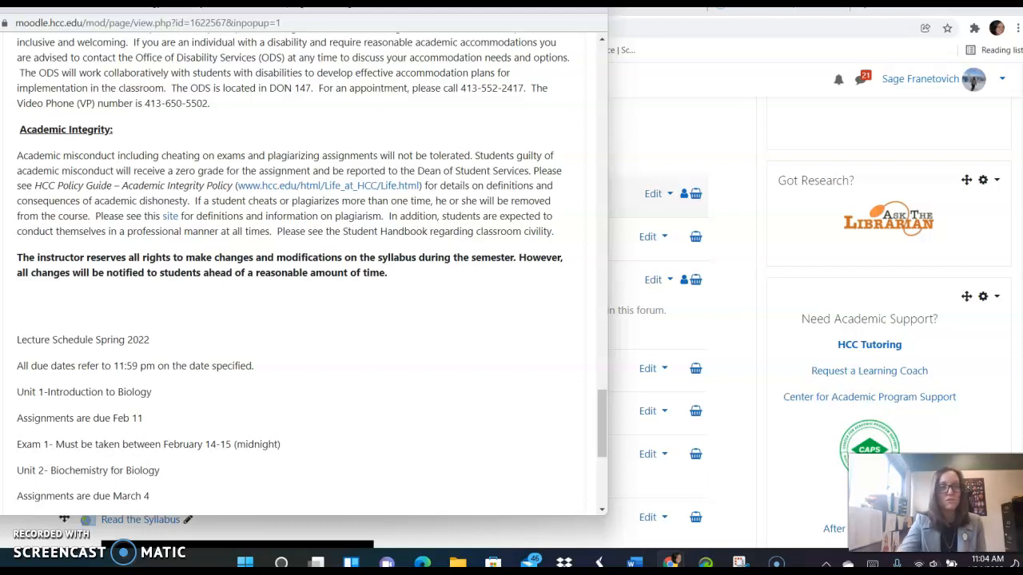
scroll(down, 3)
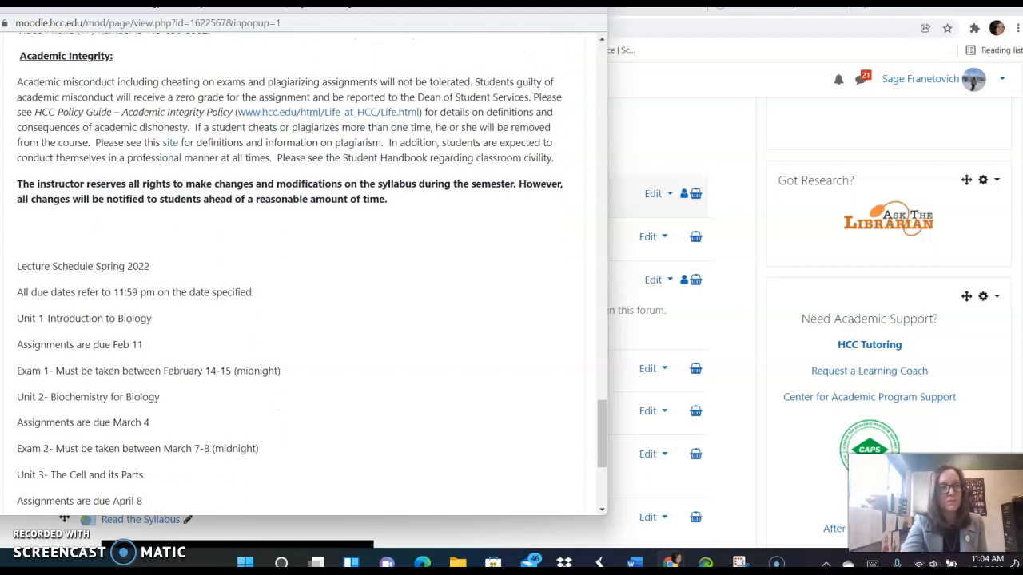
scroll(down, 3)
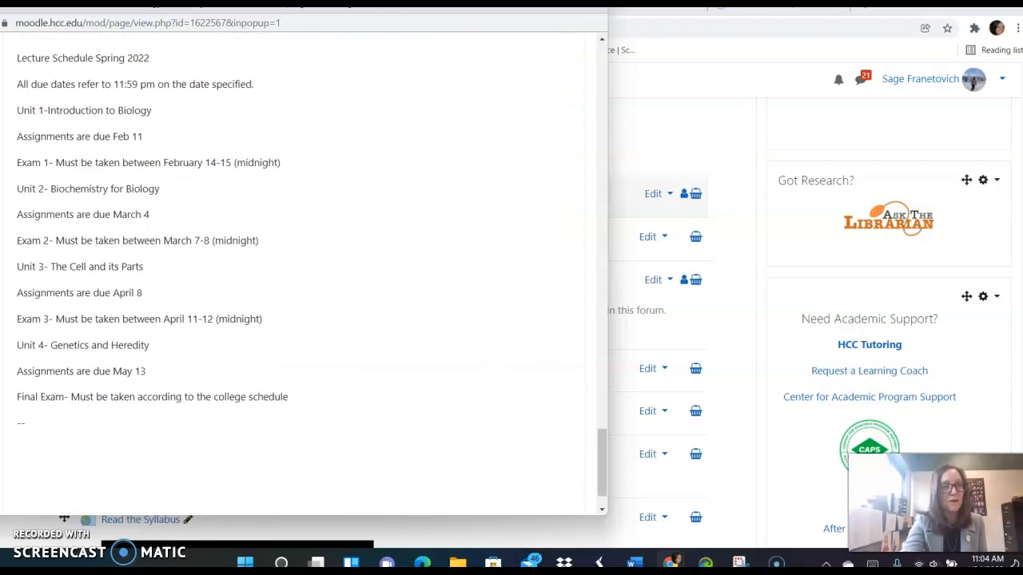
scroll(up, 3)
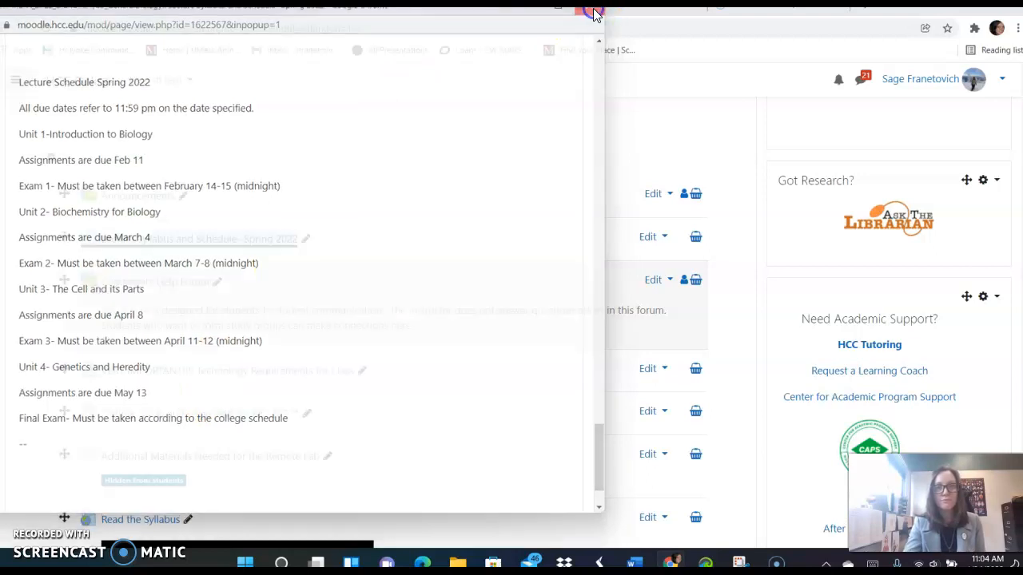
Close the syllabus popup and scroll the course page through Helpful Resources and Proctorio
click(595, 13)
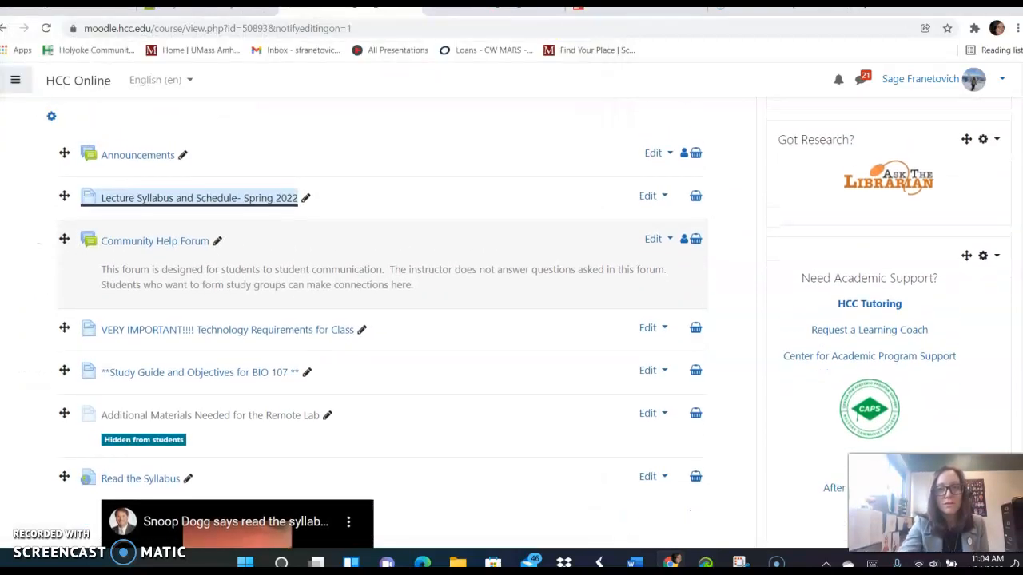
scroll(down, 3)
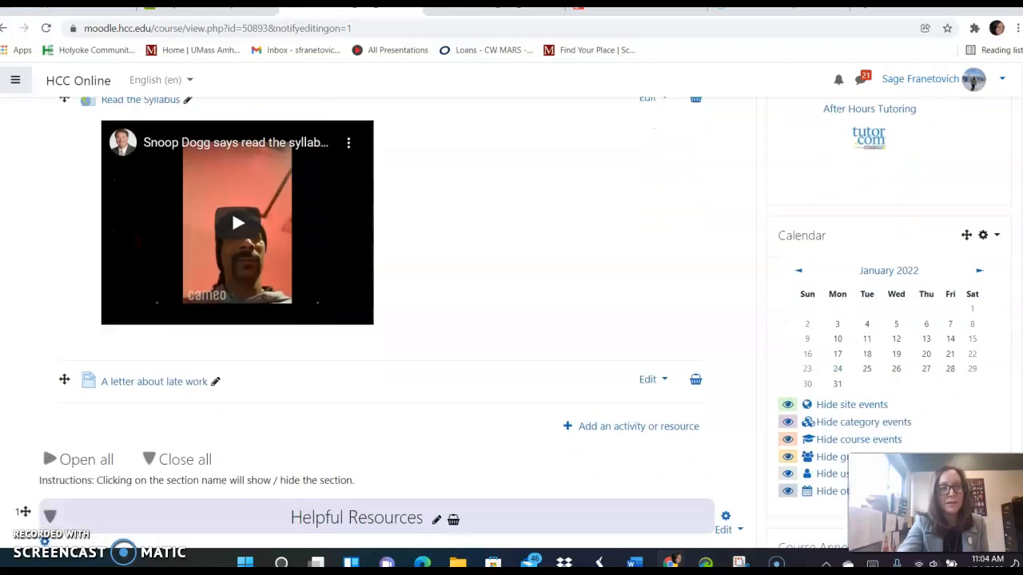
scroll(down, 3)
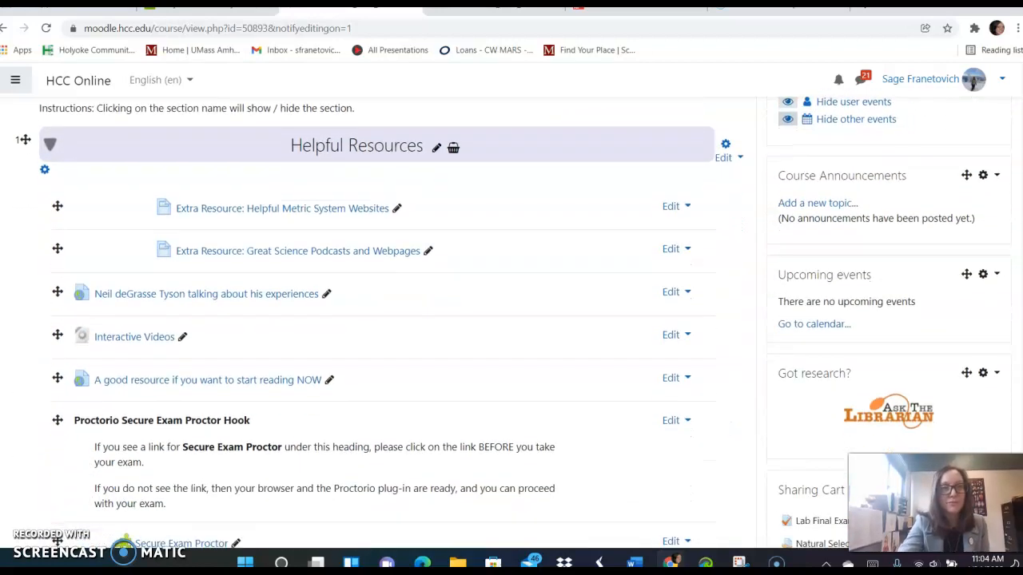
scroll(down, 3)
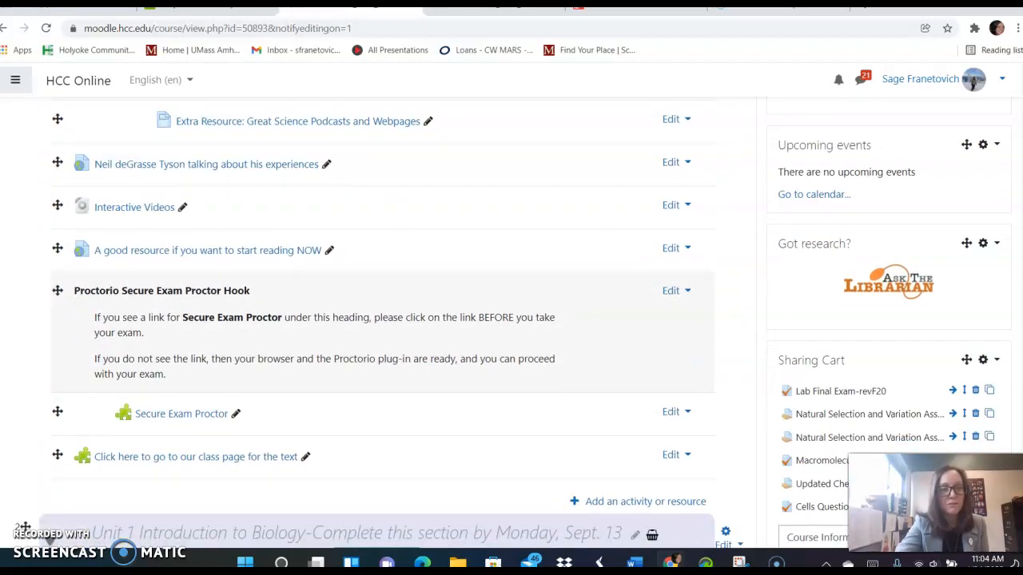
scroll(down, 3)
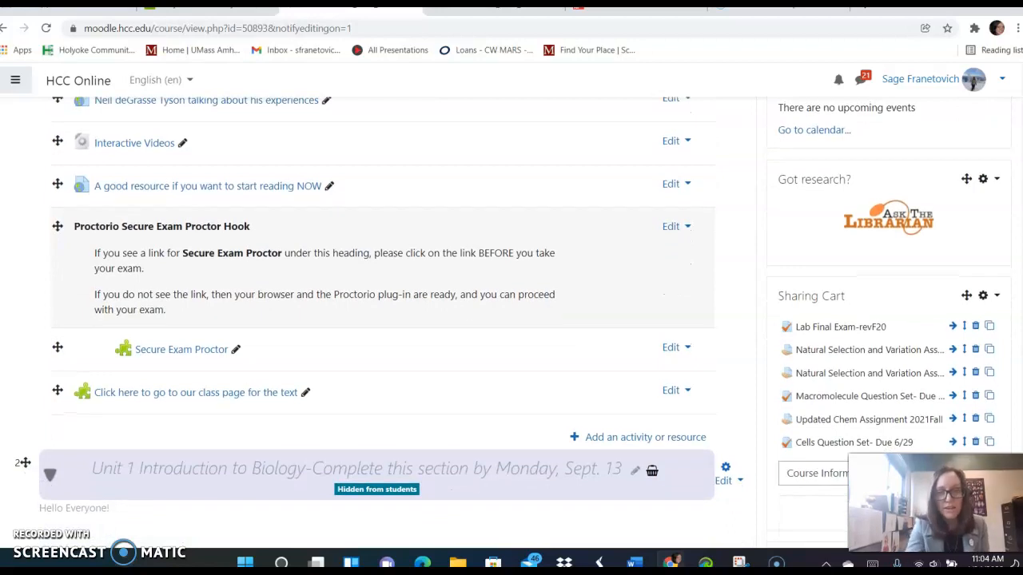
mouse_move(470, 466)
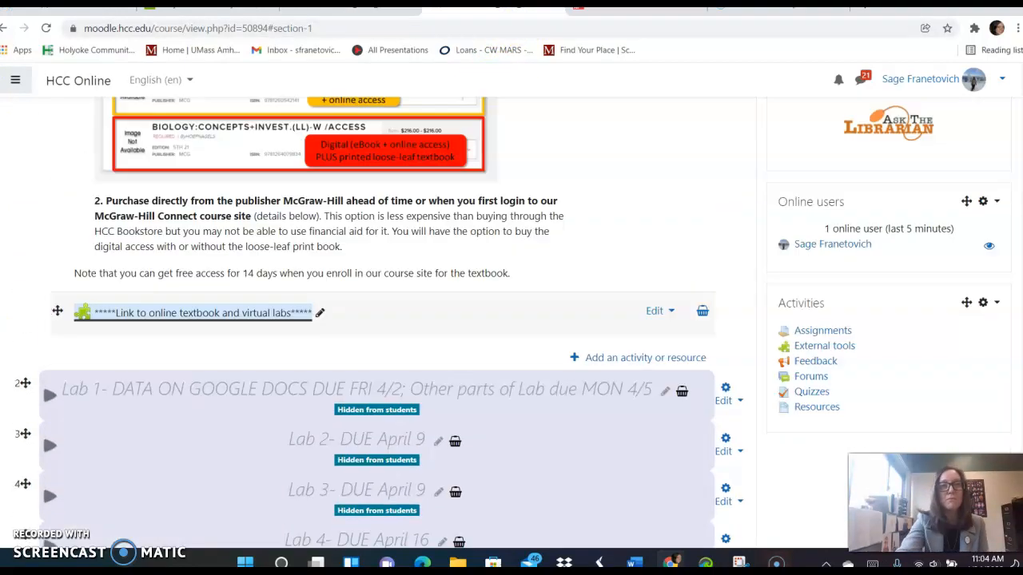
scroll(up, 3)
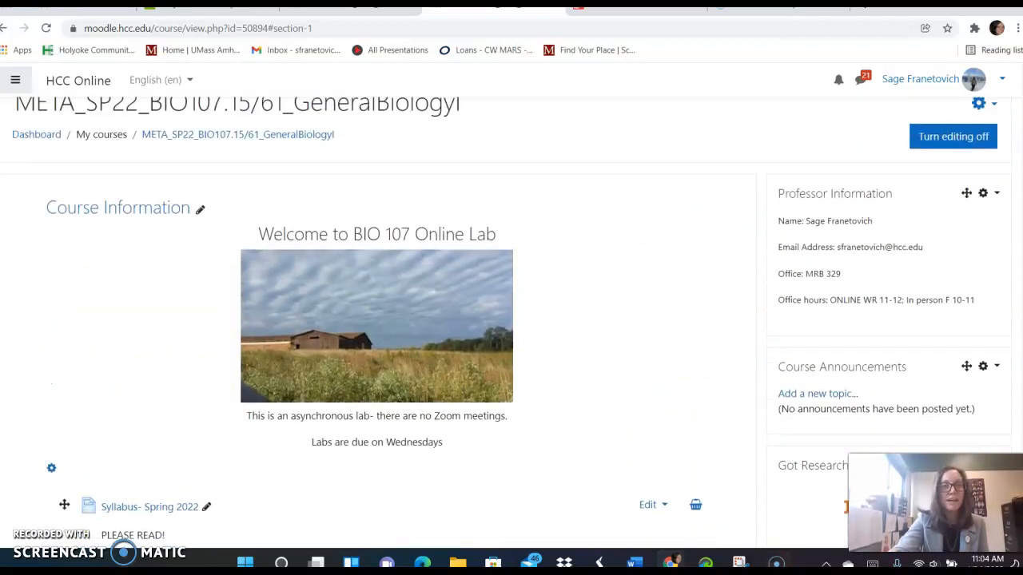
scroll(down, 3)
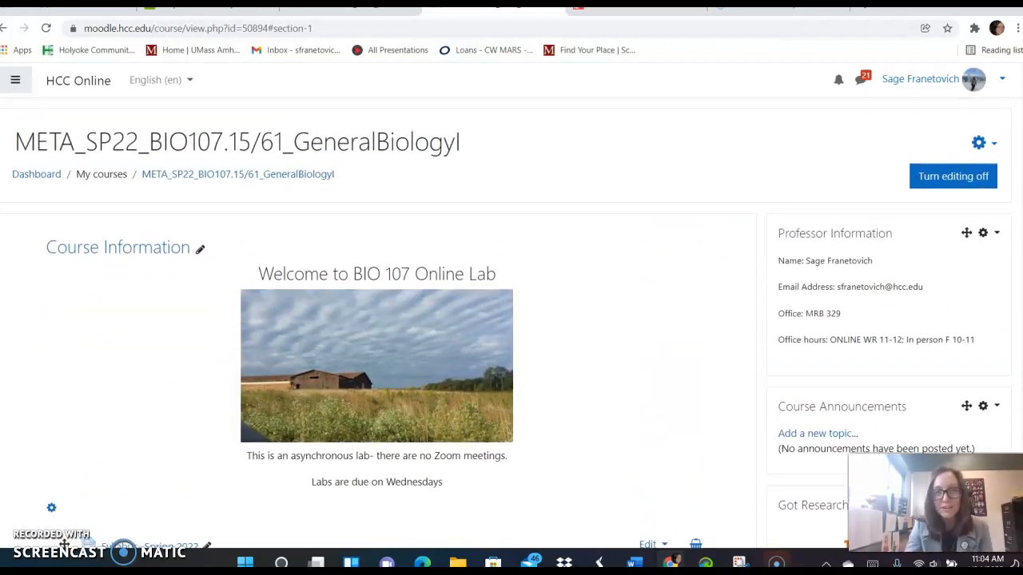
mouse_move(616, 264)
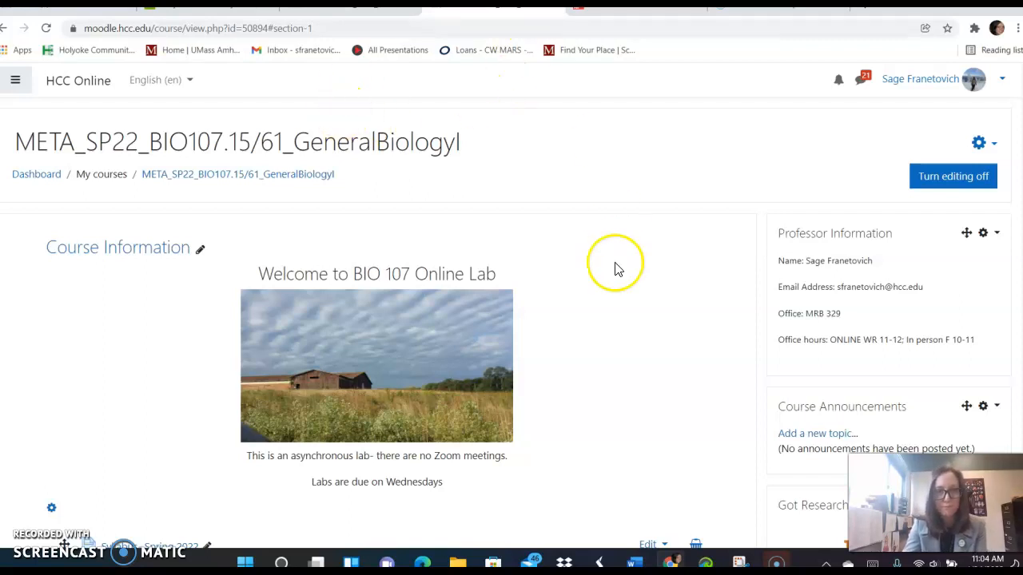
mouse_move(302, 376)
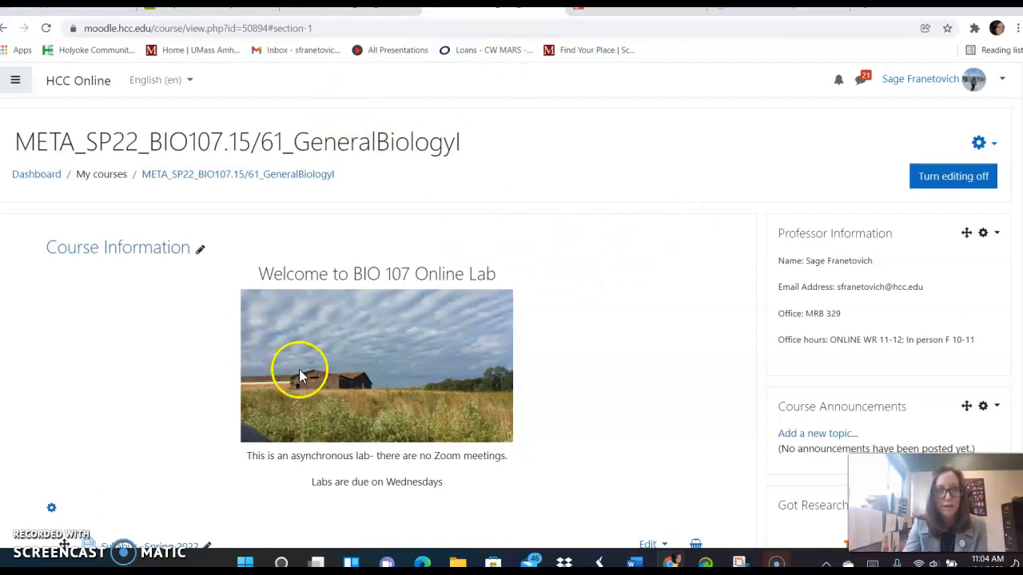
scroll(down, 3)
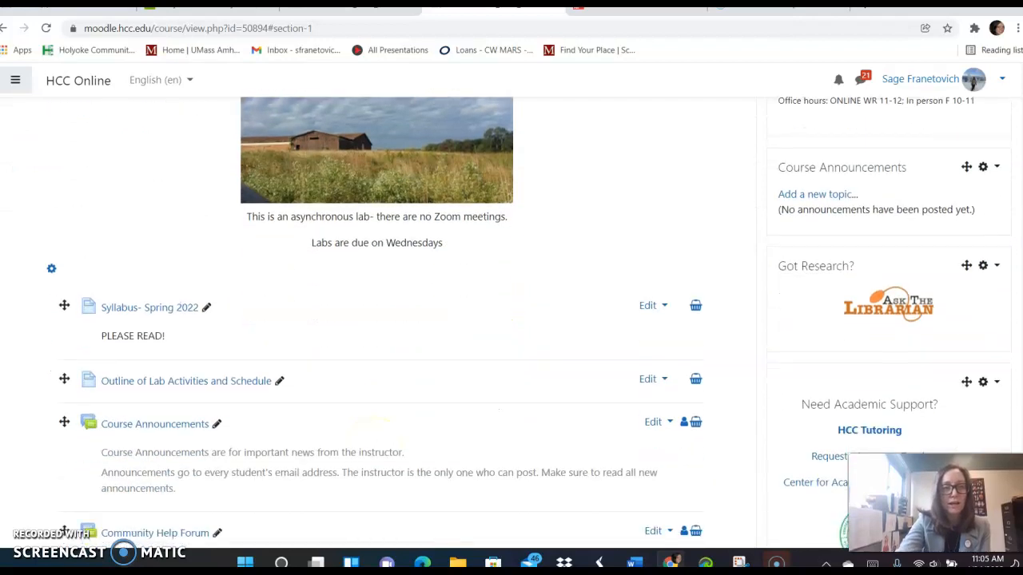
scroll(down, 3)
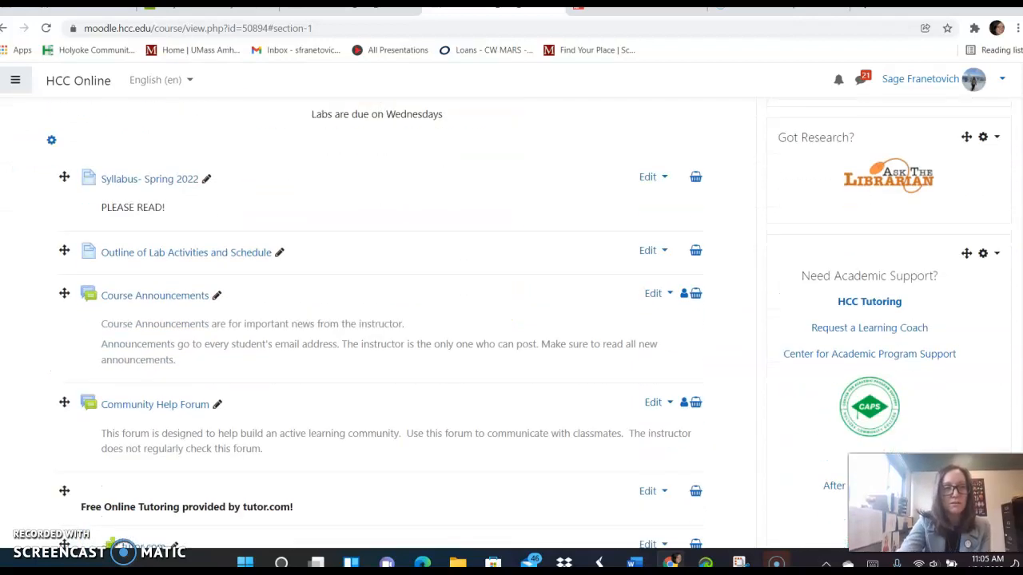
scroll(up, 3)
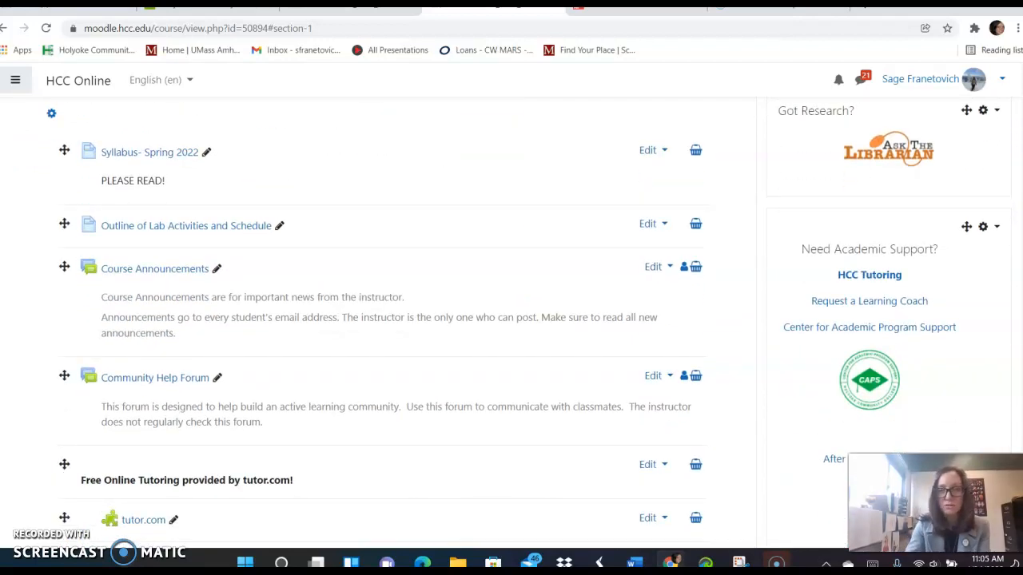
mouse_move(595, 428)
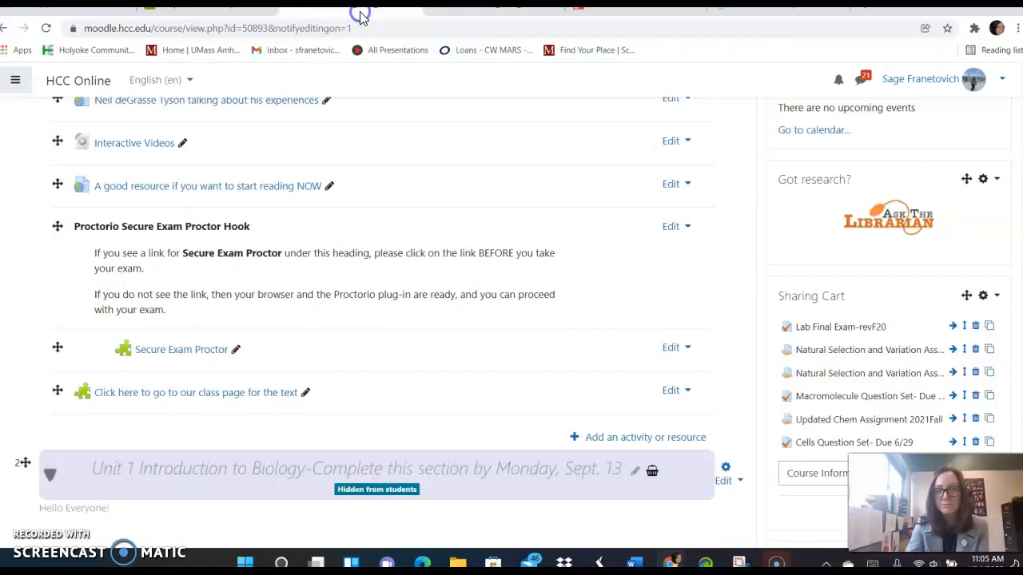
mouse_move(179, 393)
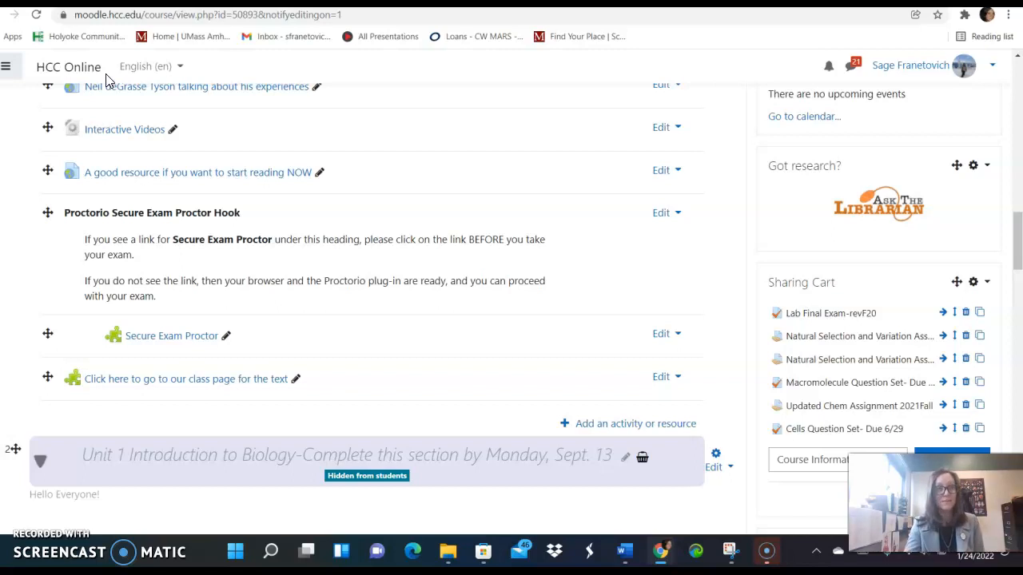
mouse_move(496, 125)
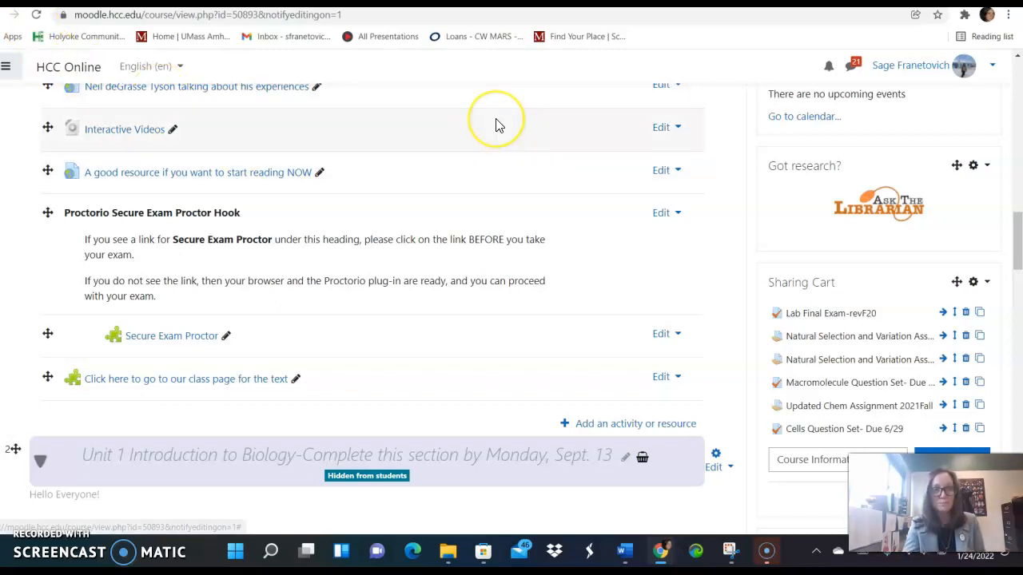
mouse_move(495, 125)
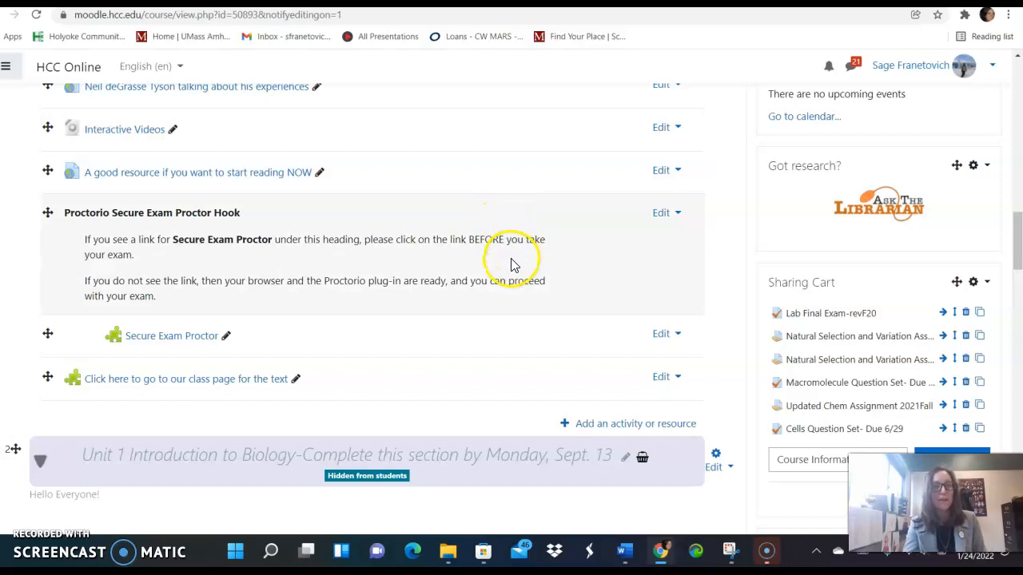
mouse_move(112, 412)
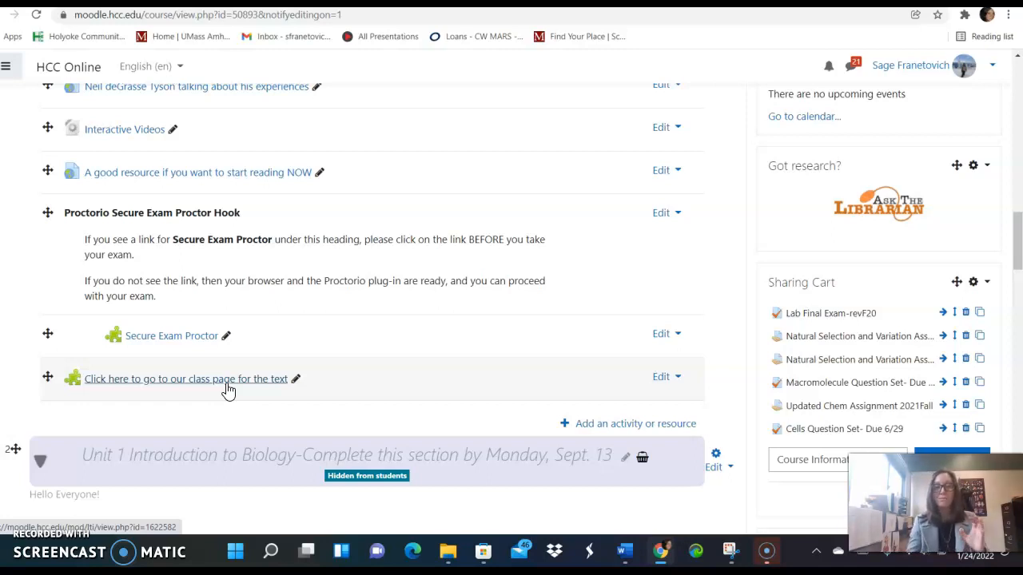
mouse_move(115, 415)
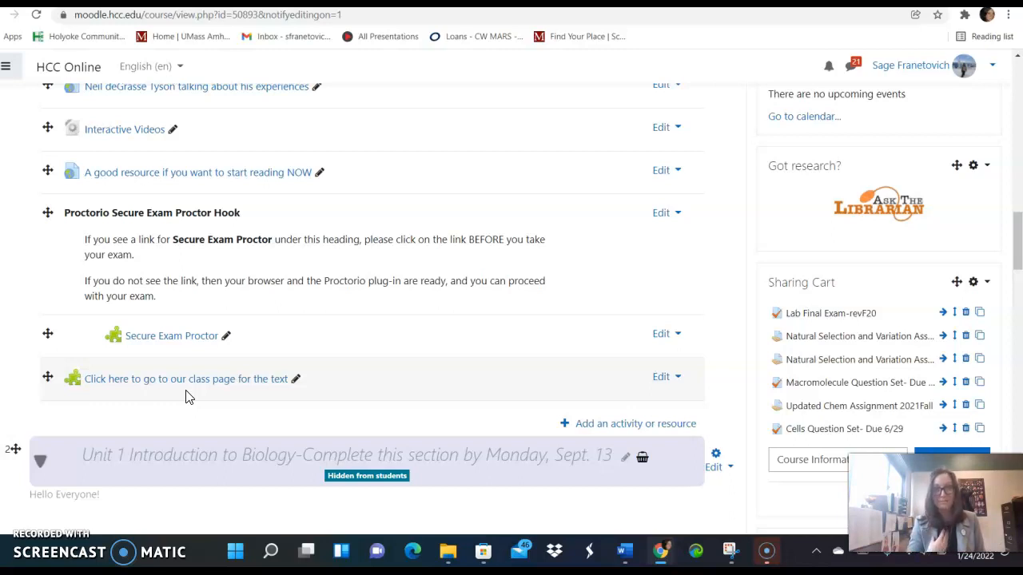
mouse_move(272, 403)
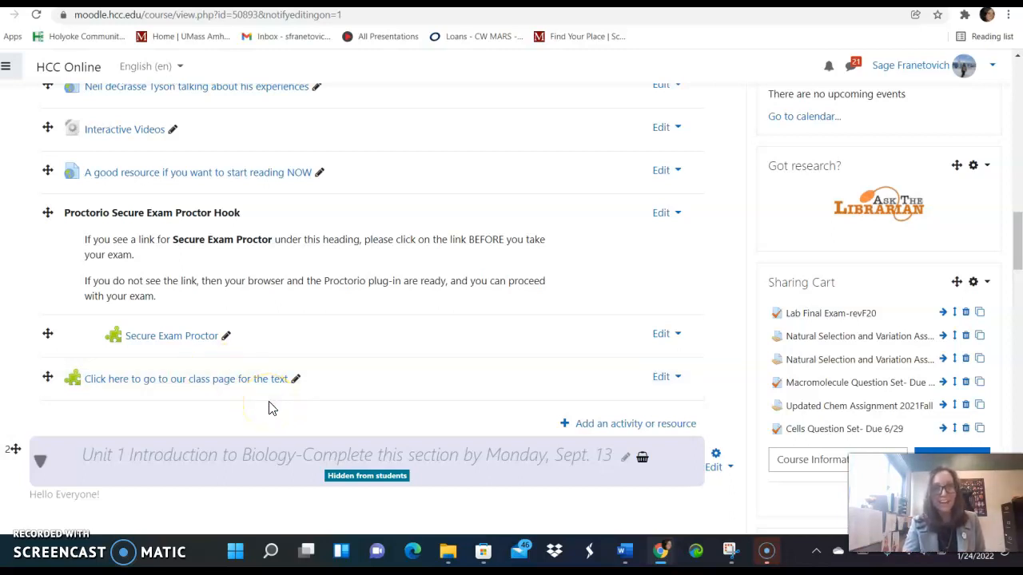
mouse_move(399, 216)
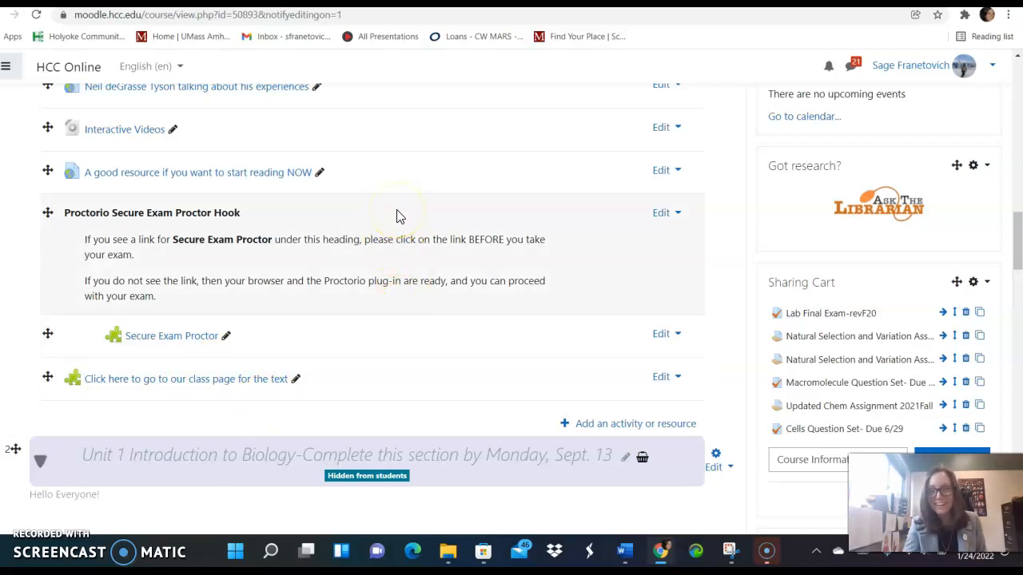